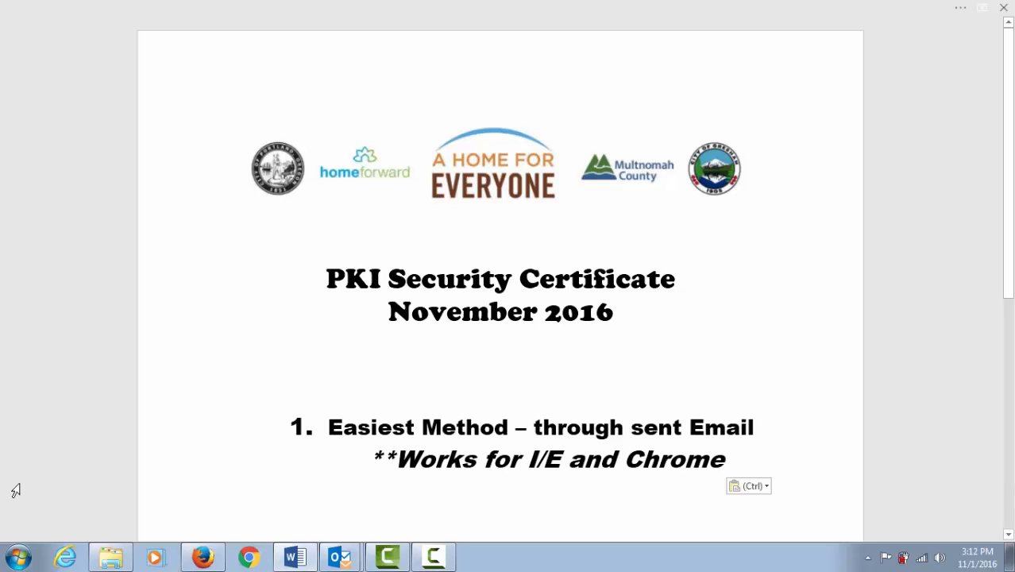
mouse_move(65, 406)
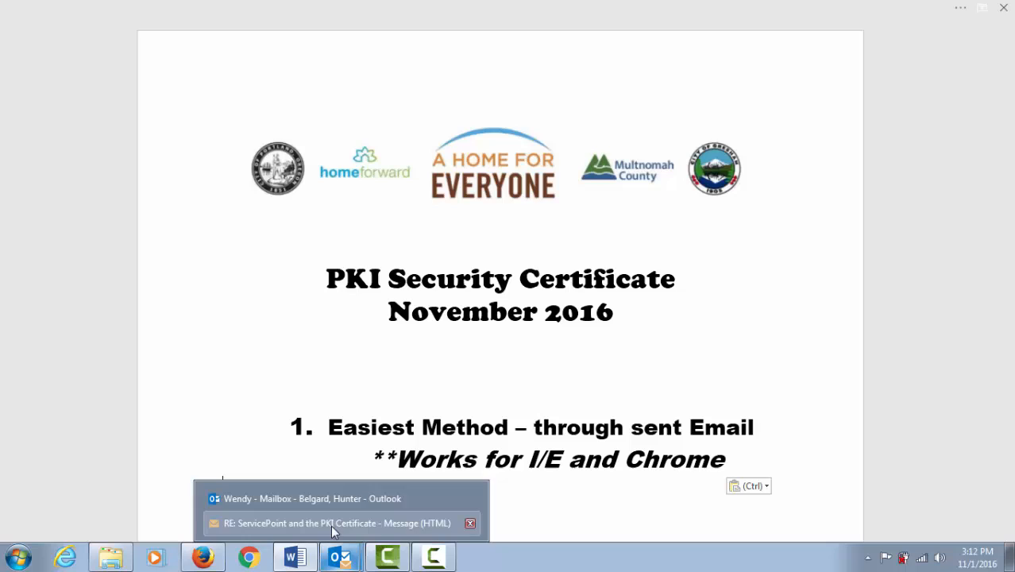
- Bring up the ServicePoint and PKI Certificate email with its portland_client.p12 attachment
click(333, 523)
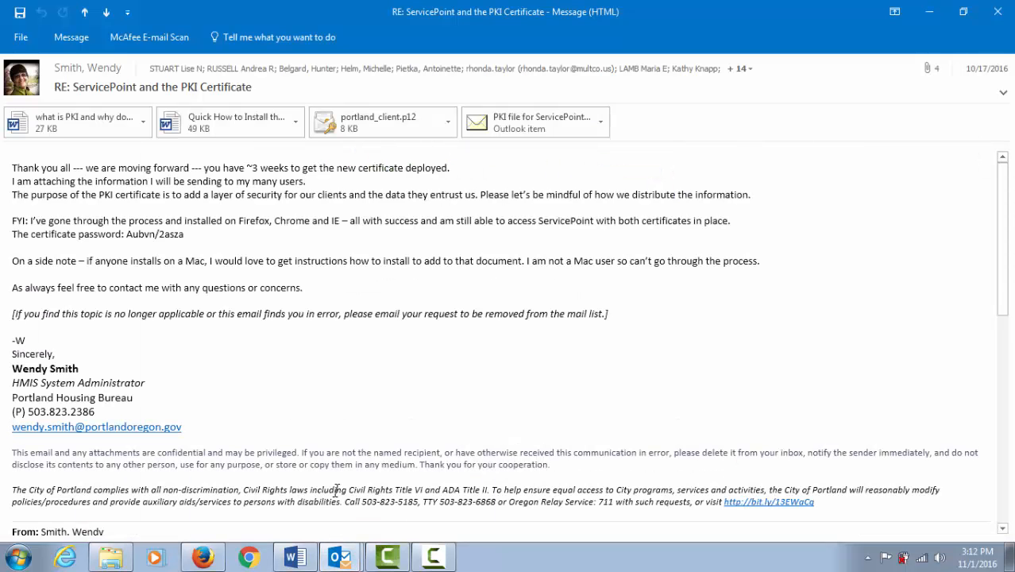
mouse_move(394, 395)
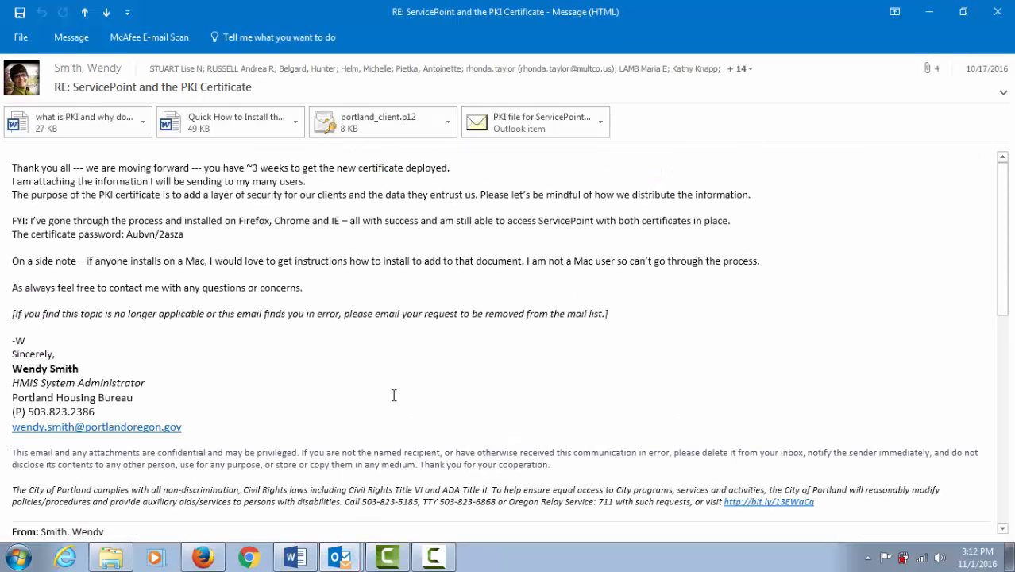
mouse_move(391, 350)
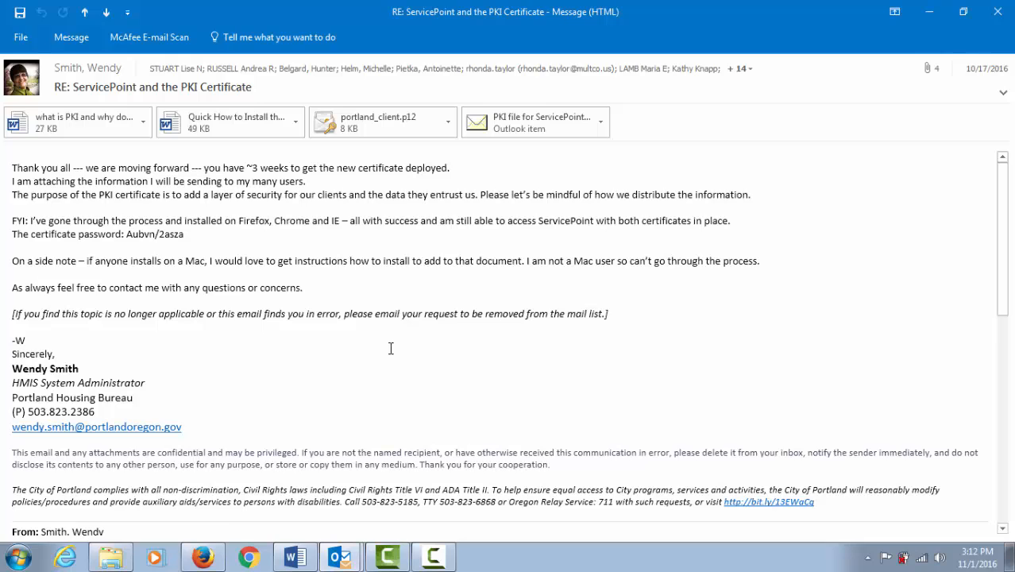
mouse_move(378, 213)
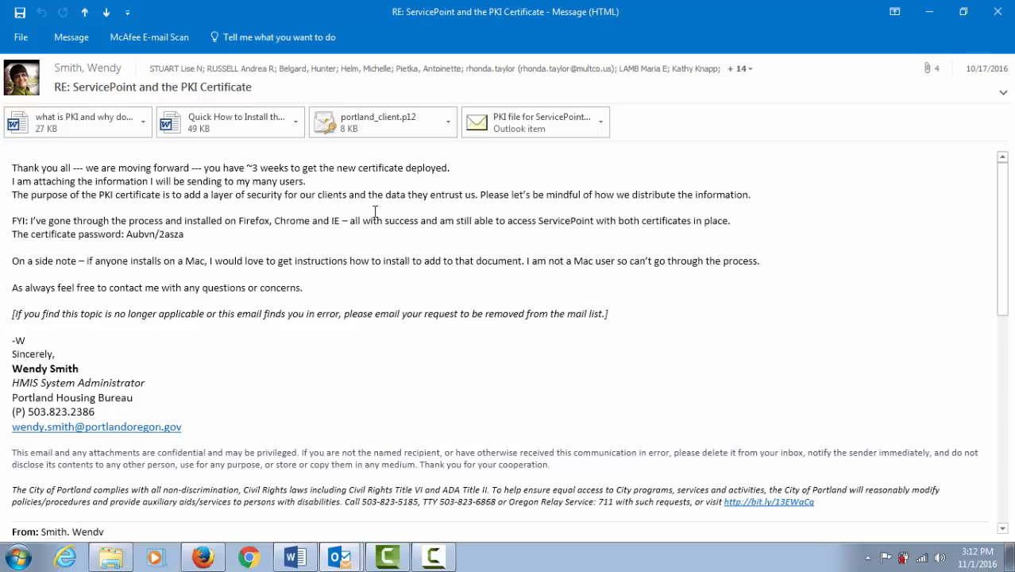
mouse_move(371, 133)
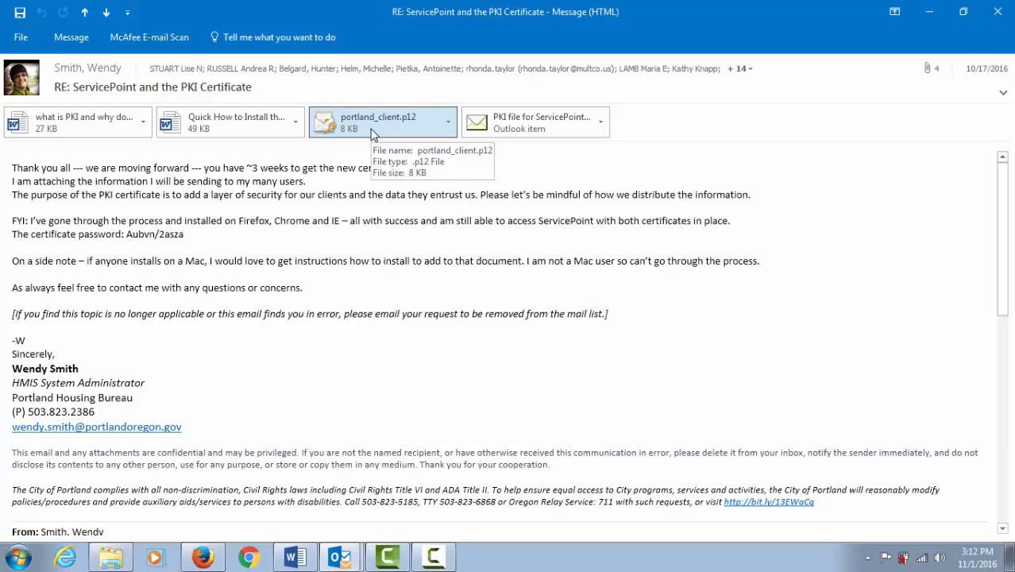
- Launch the portland_client.p12 attachment, confirming the Opening Mail Attachment prompt, to start the Certificate Import Wizard
double_click(378, 121)
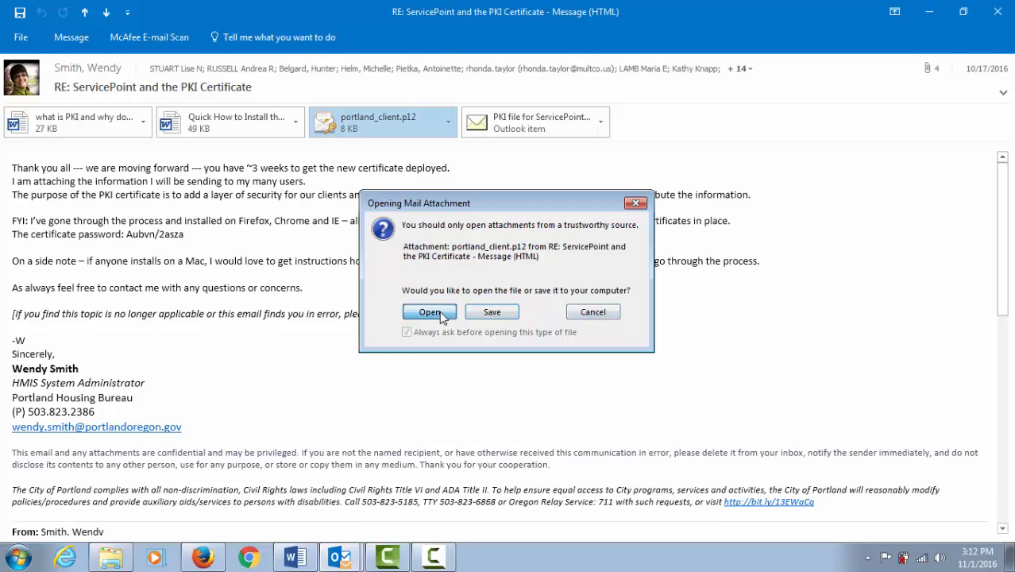
click(429, 311)
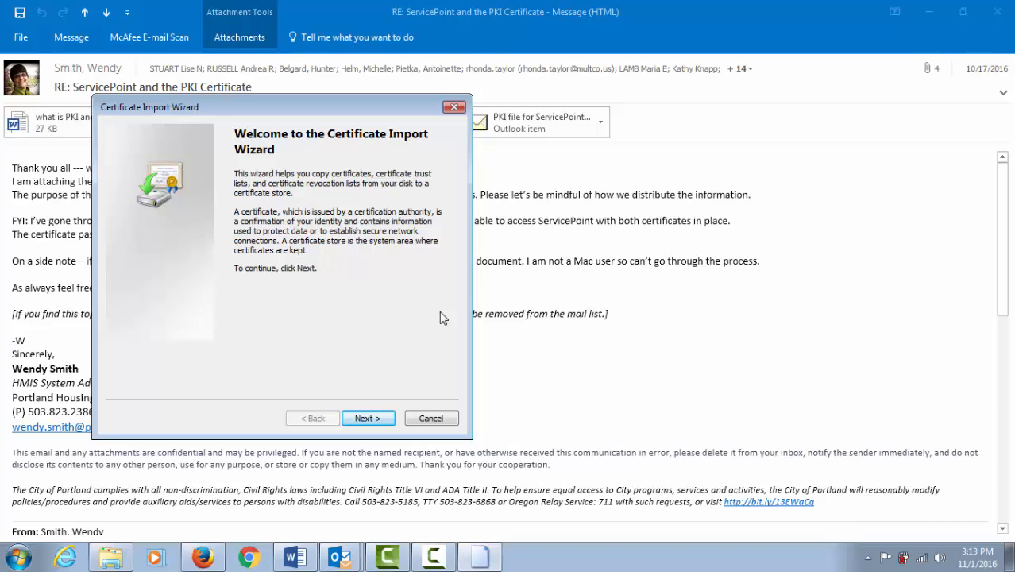
mouse_move(378, 359)
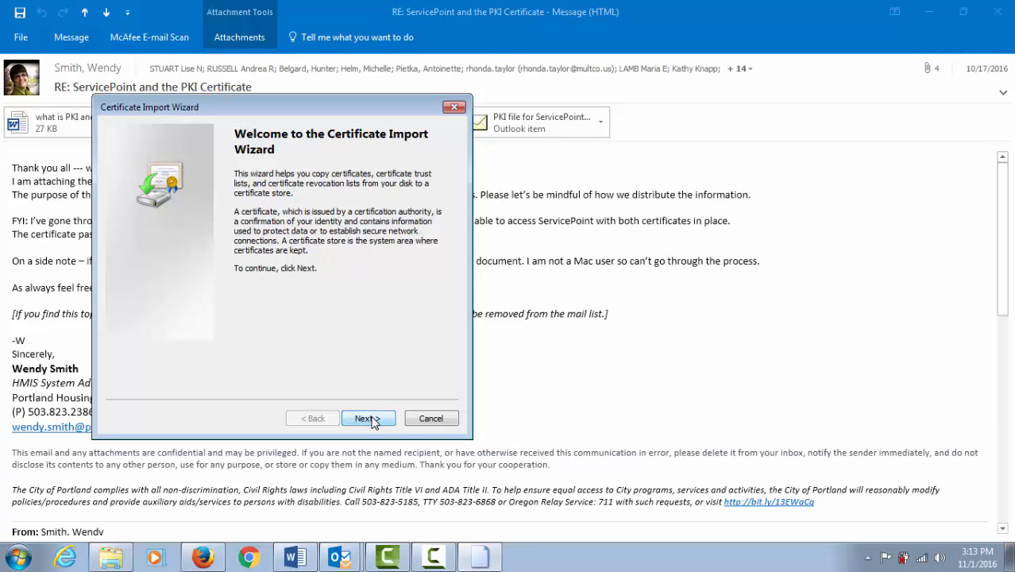
- Accept the certificate file, supply the private key password with strong key protection off, and reach the Certificate Store step
click(368, 418)
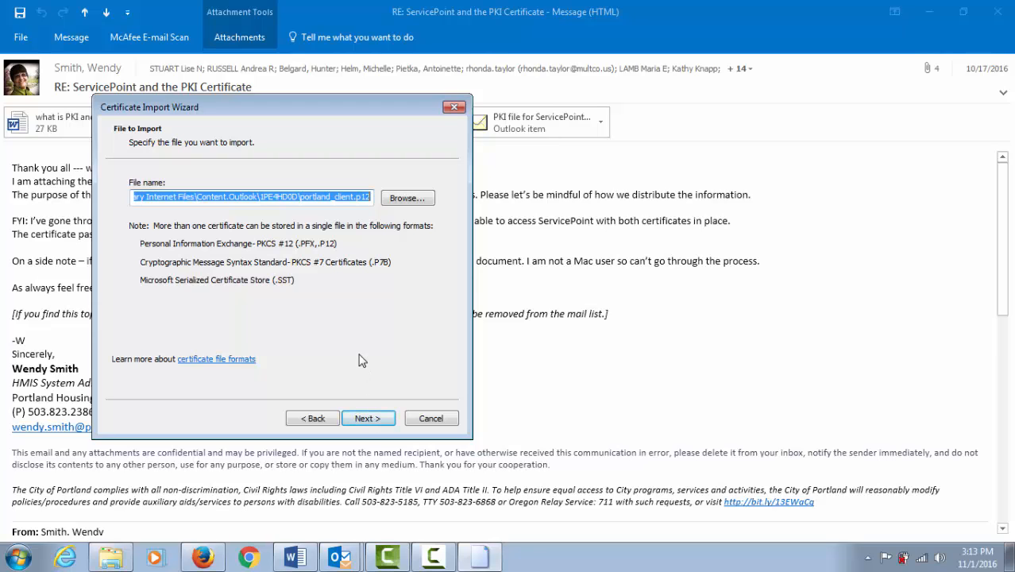
mouse_move(365, 397)
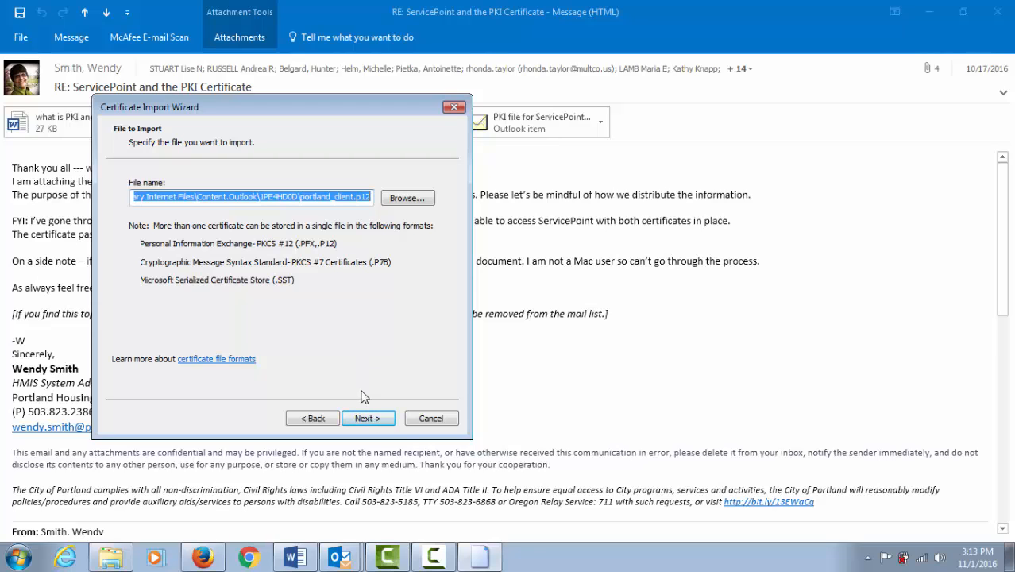
click(369, 417)
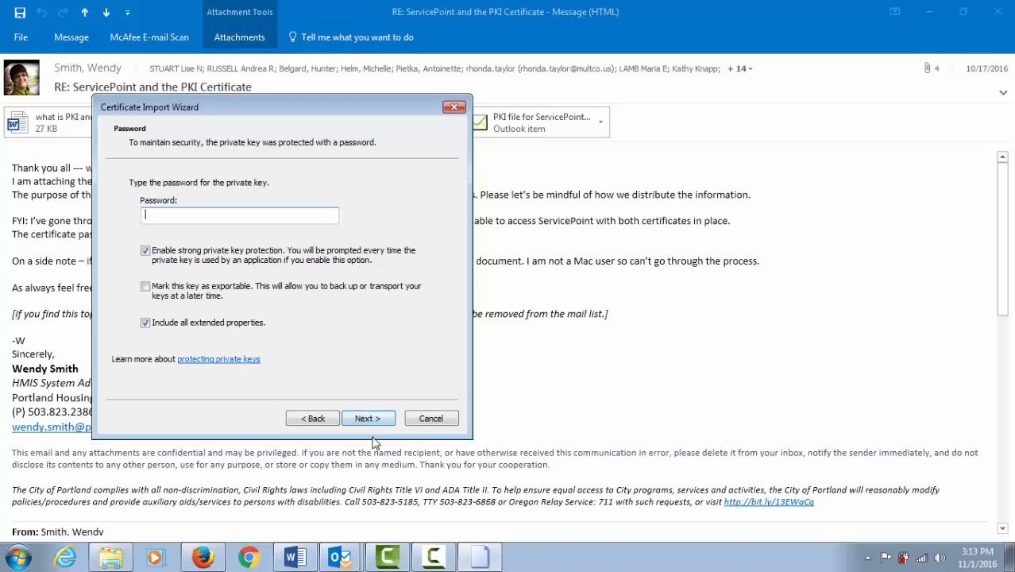
mouse_move(295, 555)
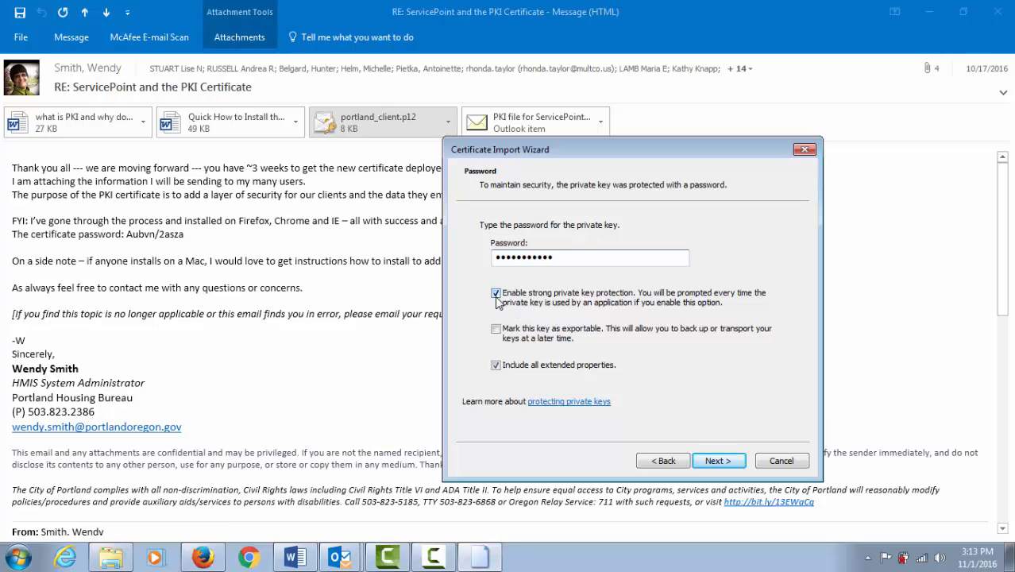
click(496, 292)
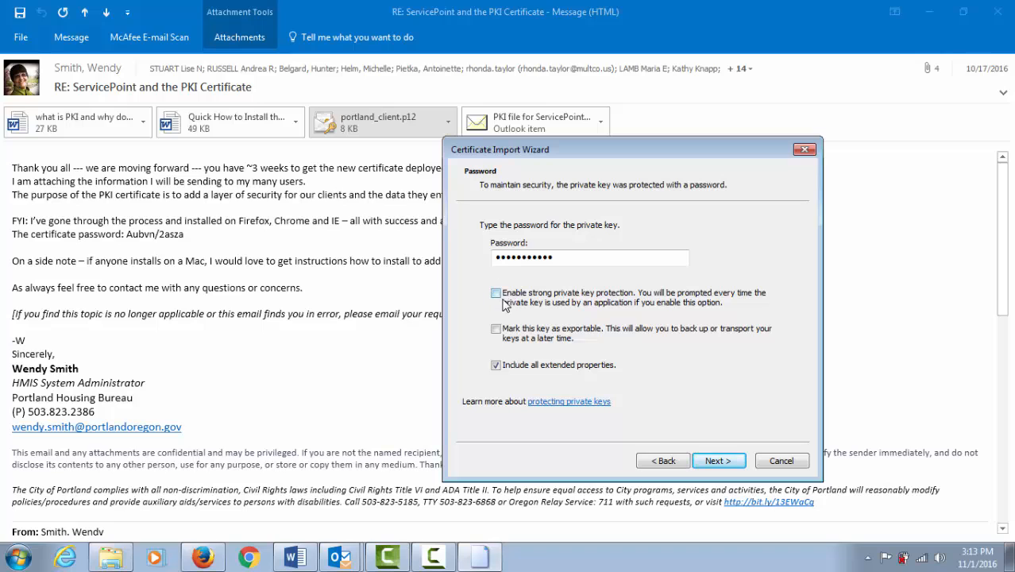
mouse_move(531, 316)
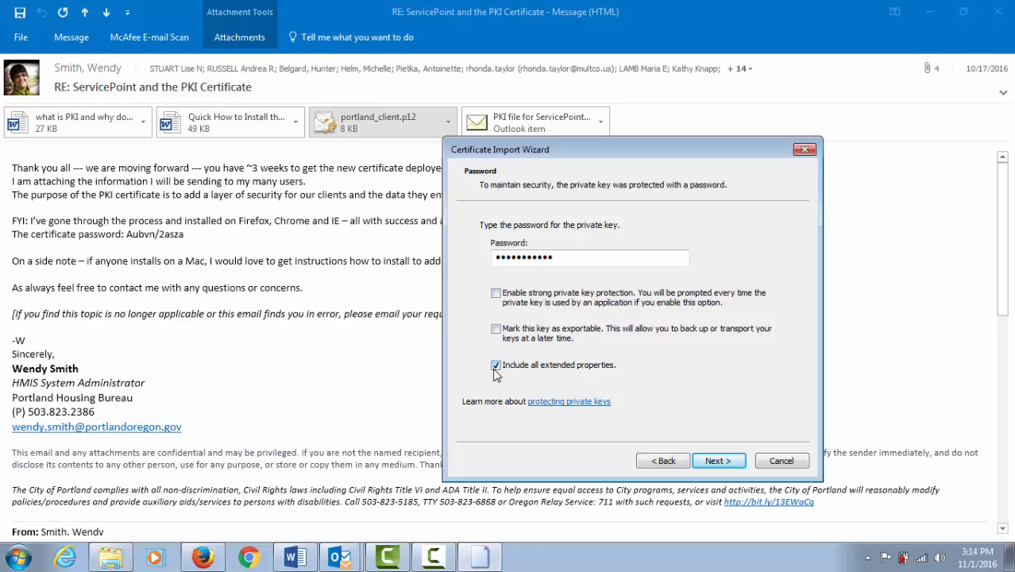
click(718, 460)
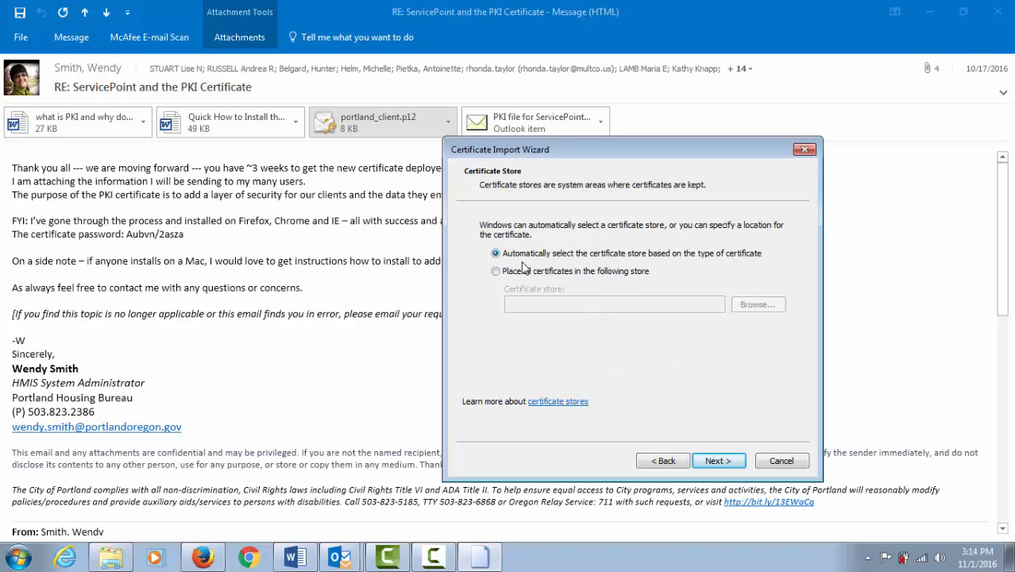
mouse_move(714, 441)
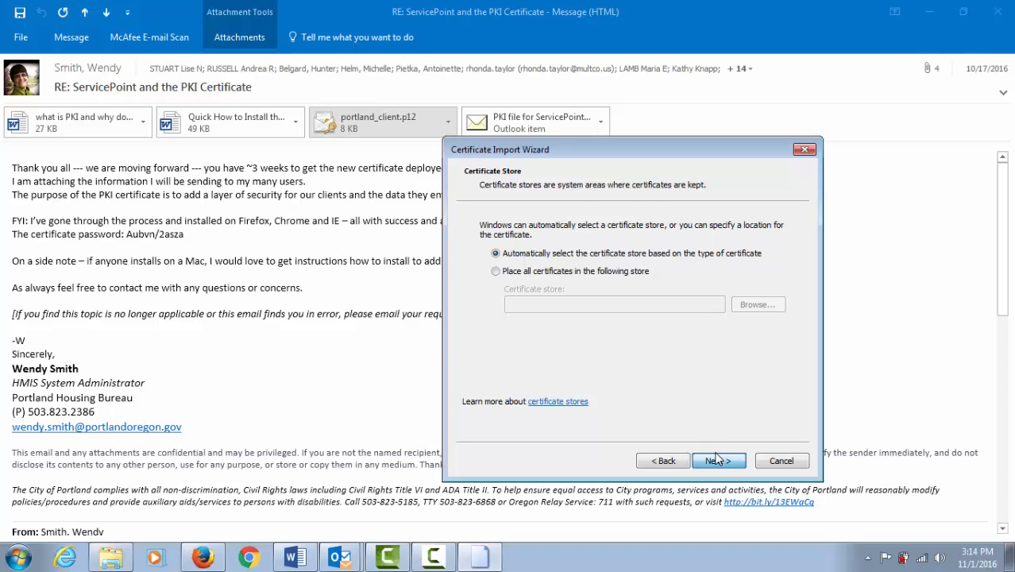
- Finish the import with automatic store selection and acknowledge the success message
click(717, 461)
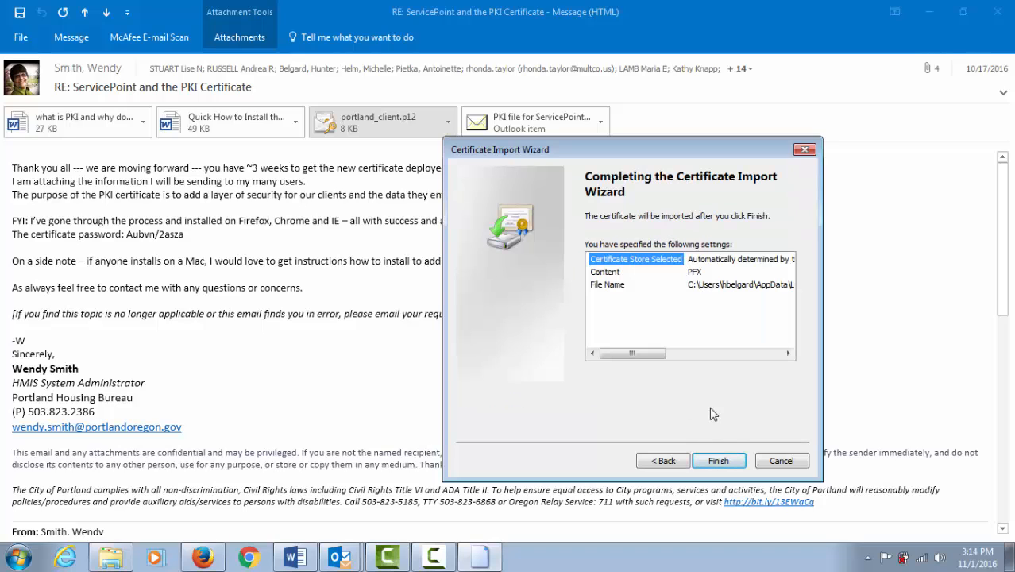
click(718, 461)
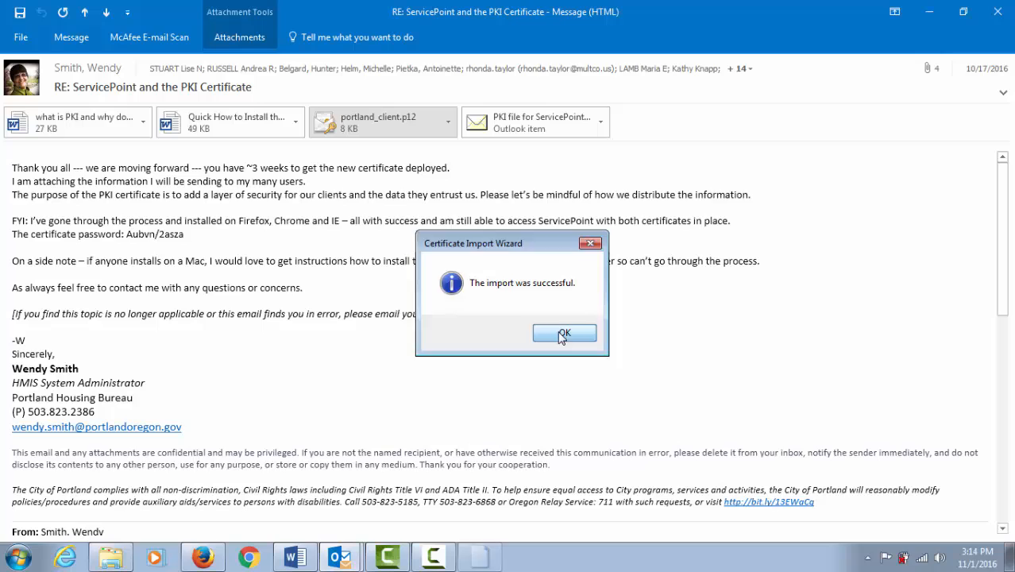
click(563, 333)
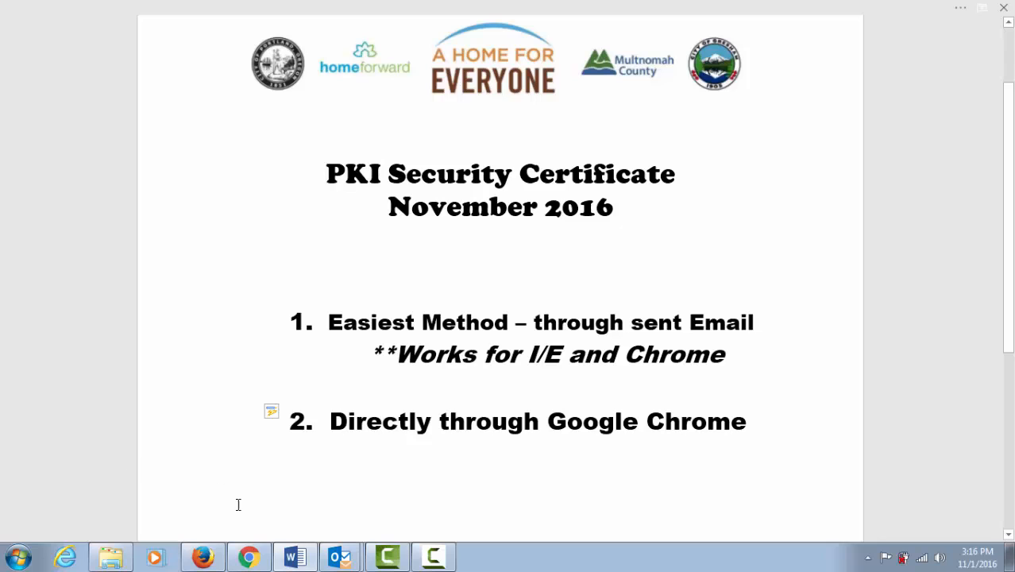
- Switch to Google Chrome and go to its Settings page via the three-dot menu
click(248, 556)
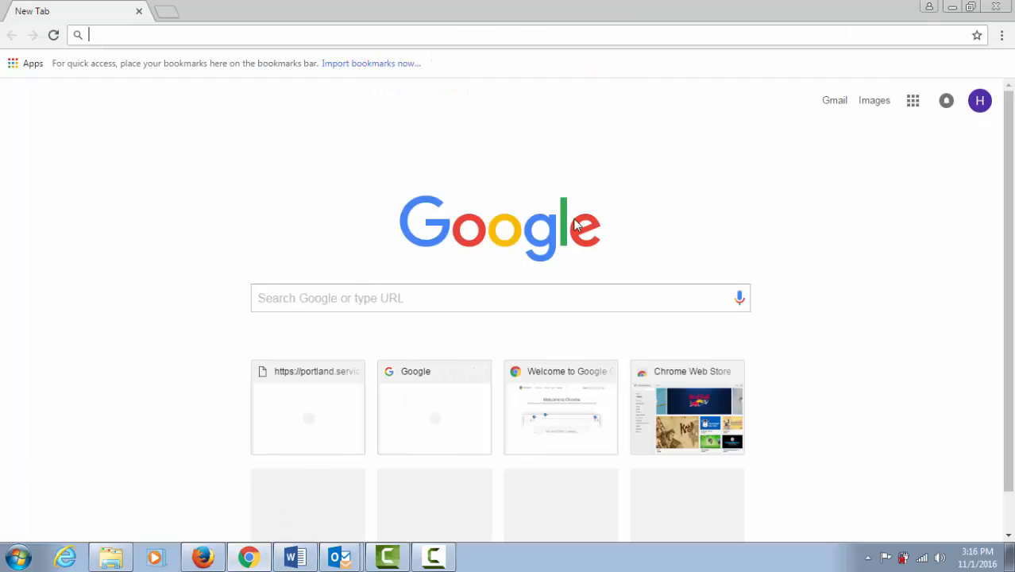
mouse_move(1002, 51)
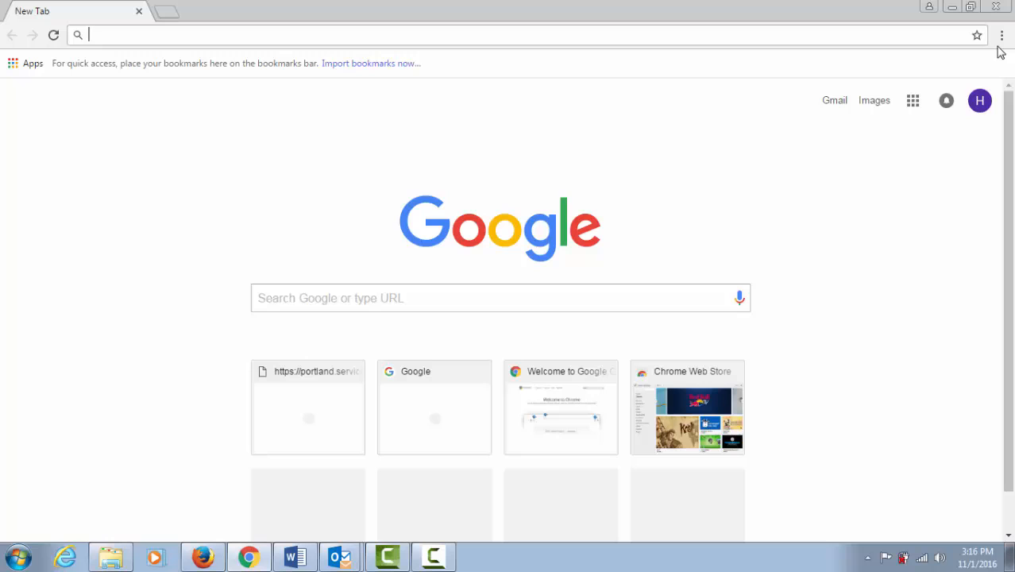
mouse_move(1003, 35)
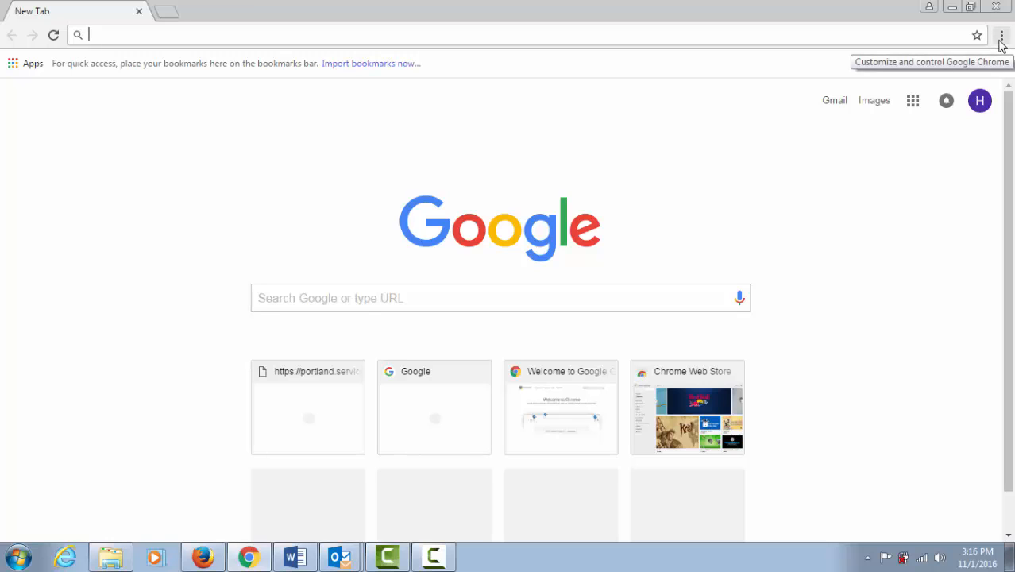
click(1002, 35)
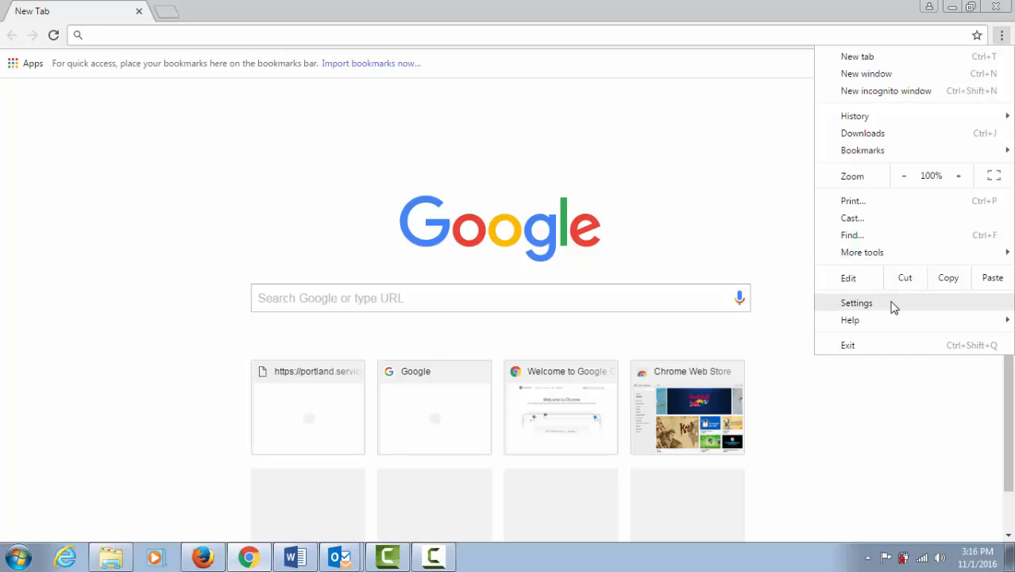
click(856, 302)
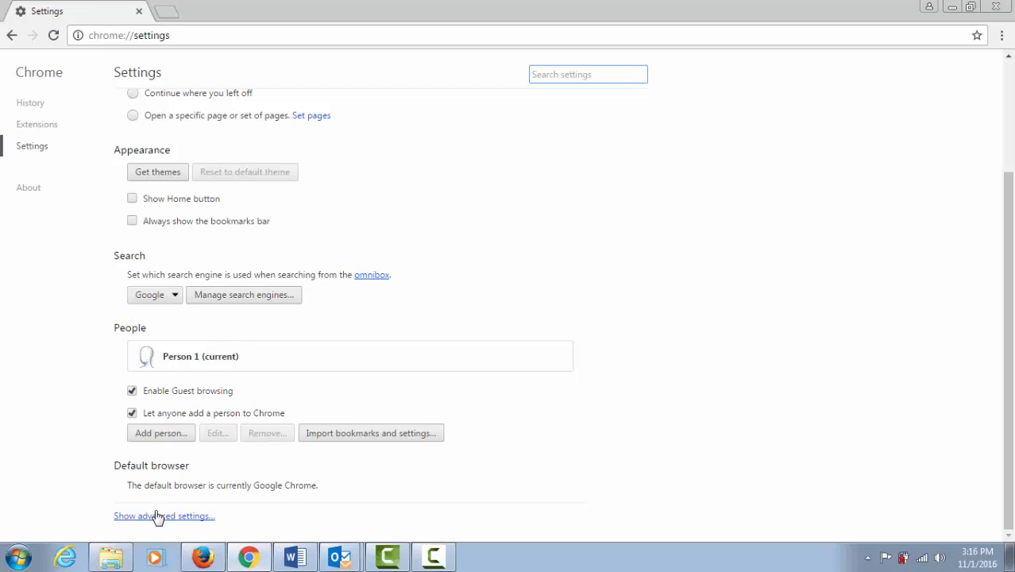
- From the HTTPS/SSL settings, manage certificates and start a Personal certificate import past its welcome page
click(165, 515)
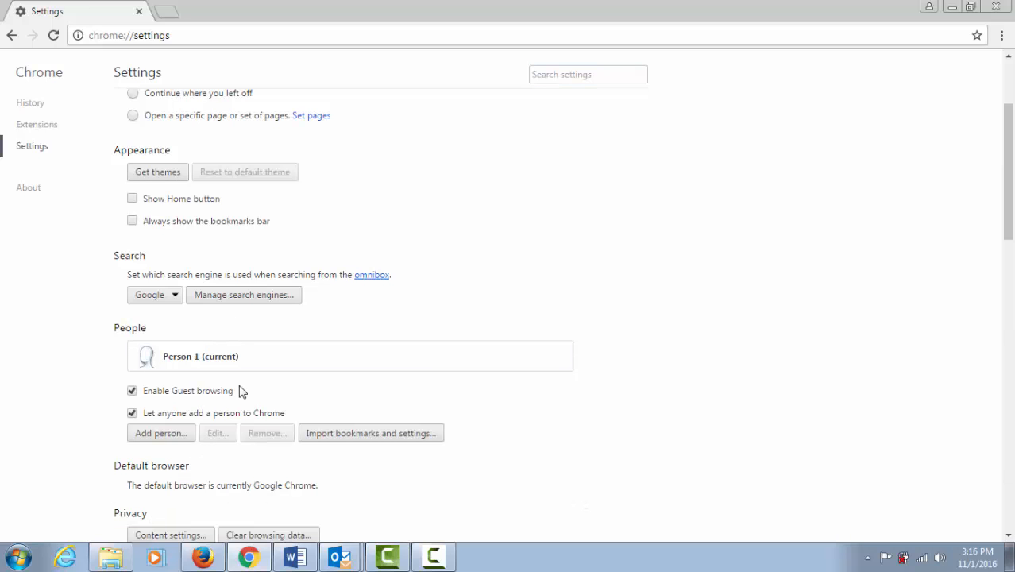
scroll(down, 3)
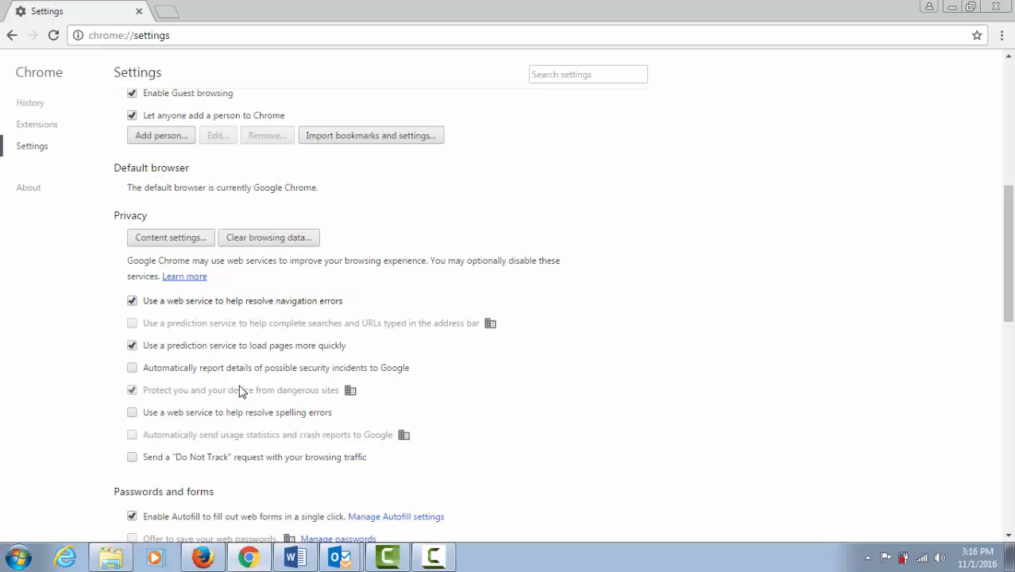
scroll(down, 3)
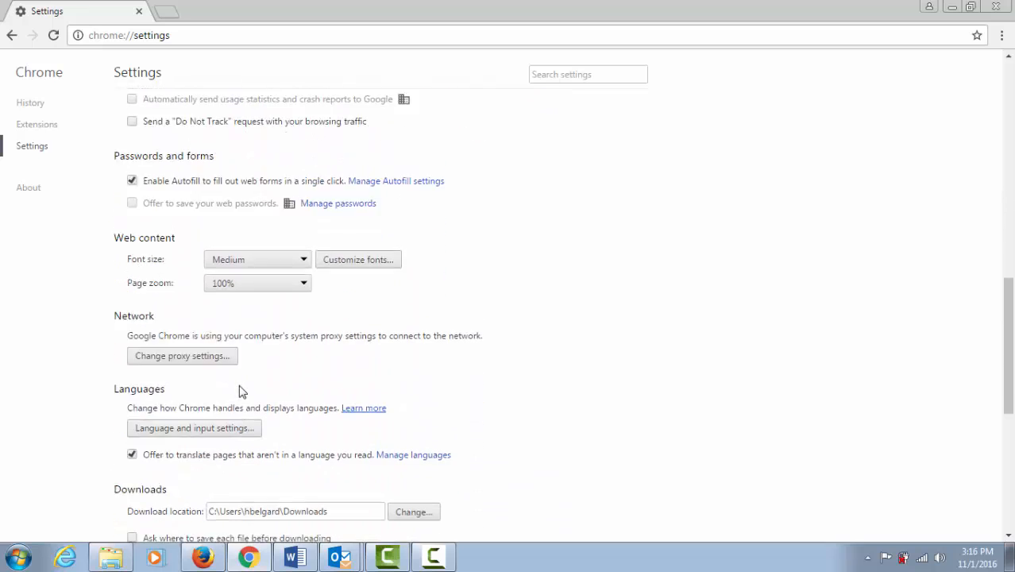
scroll(down, 3)
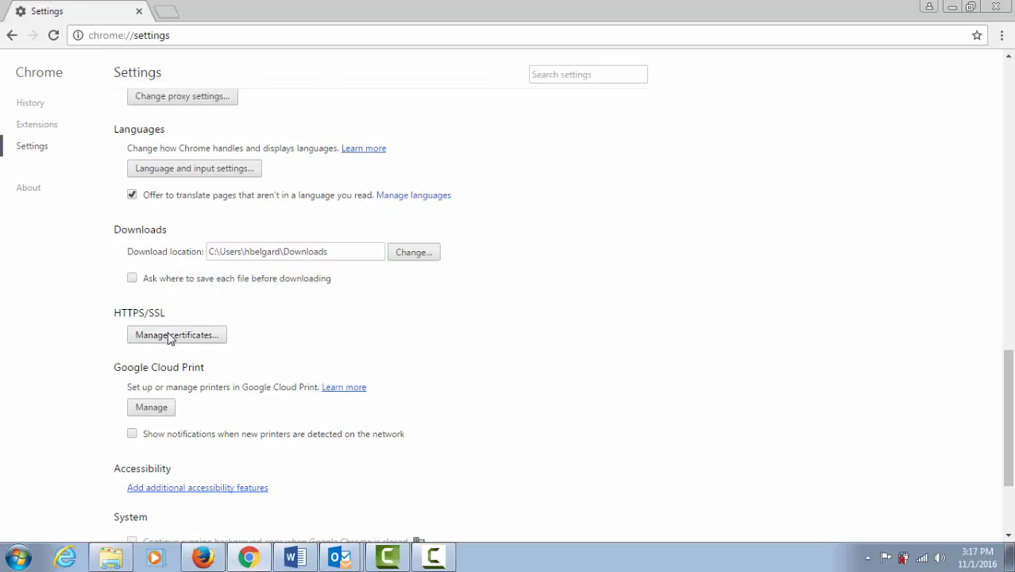
click(176, 333)
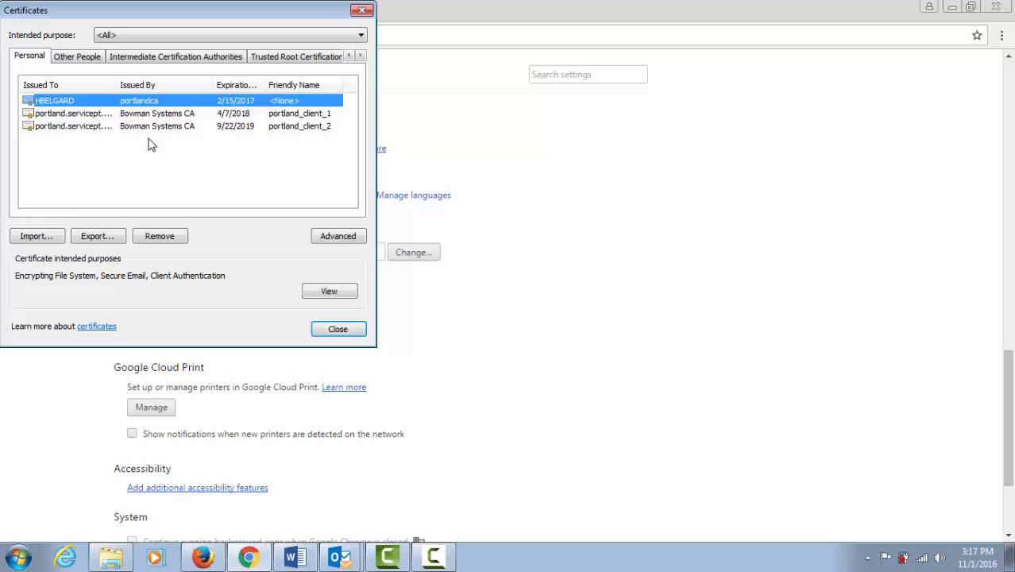
mouse_move(133, 151)
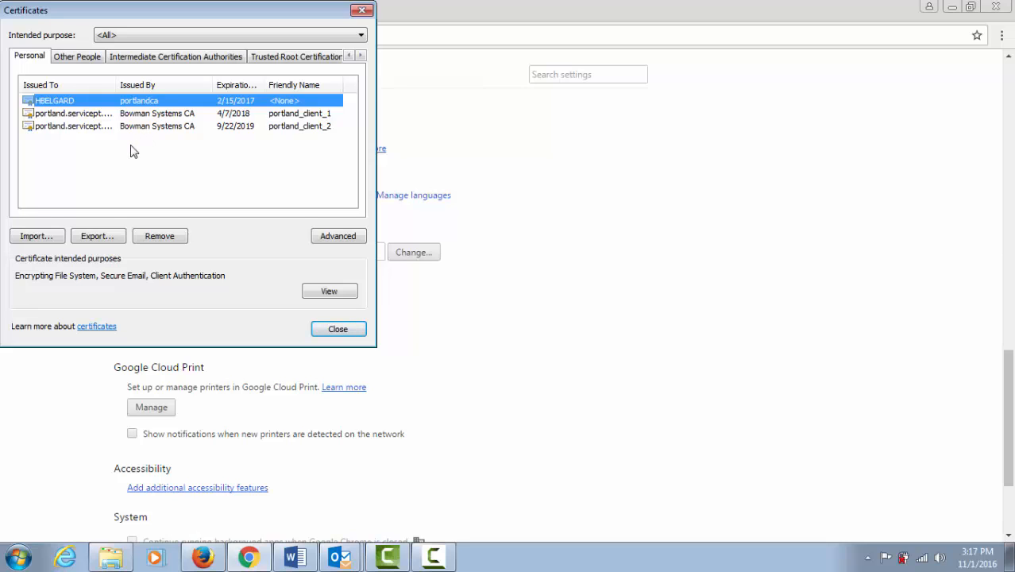
mouse_move(78, 197)
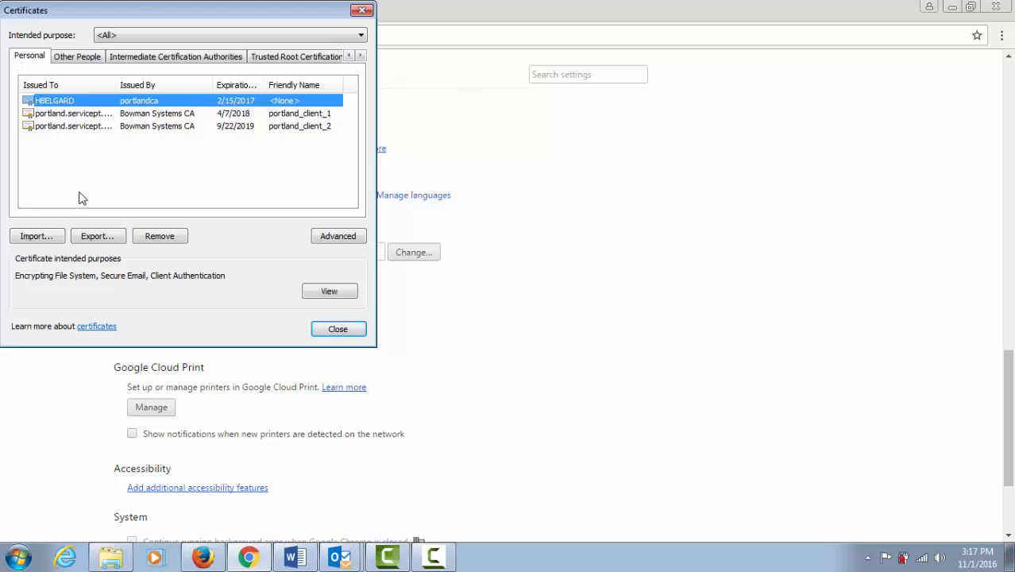
click(35, 235)
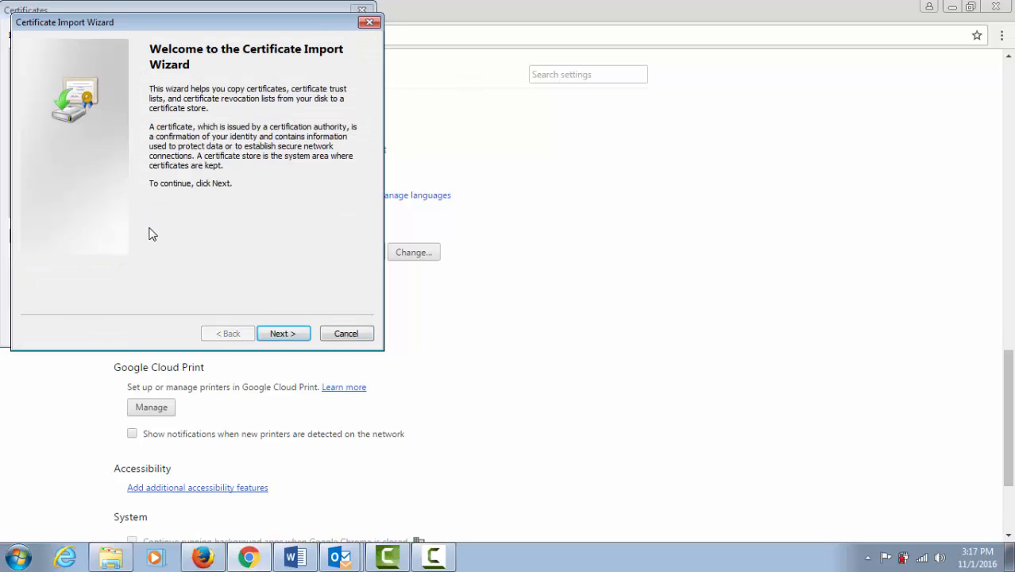
click(283, 334)
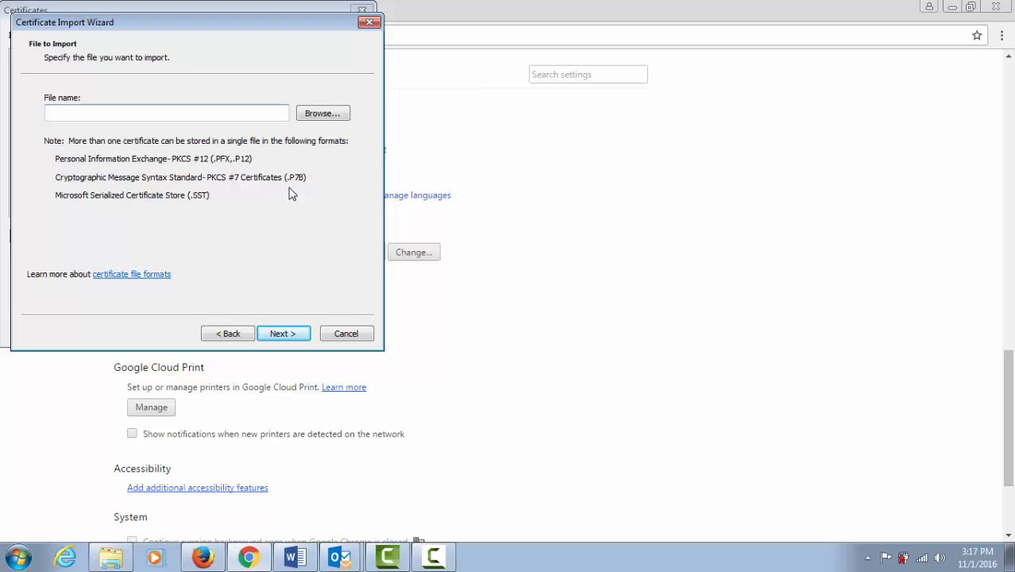
- Browse for the certificate file from the desktop, showing All Files (*.*)
click(167, 111)
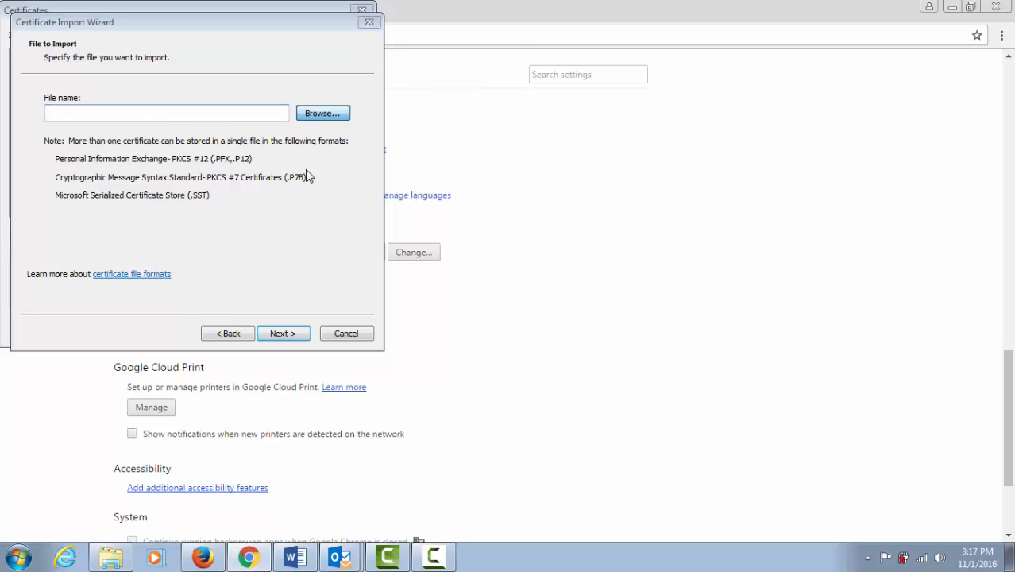
click(322, 112)
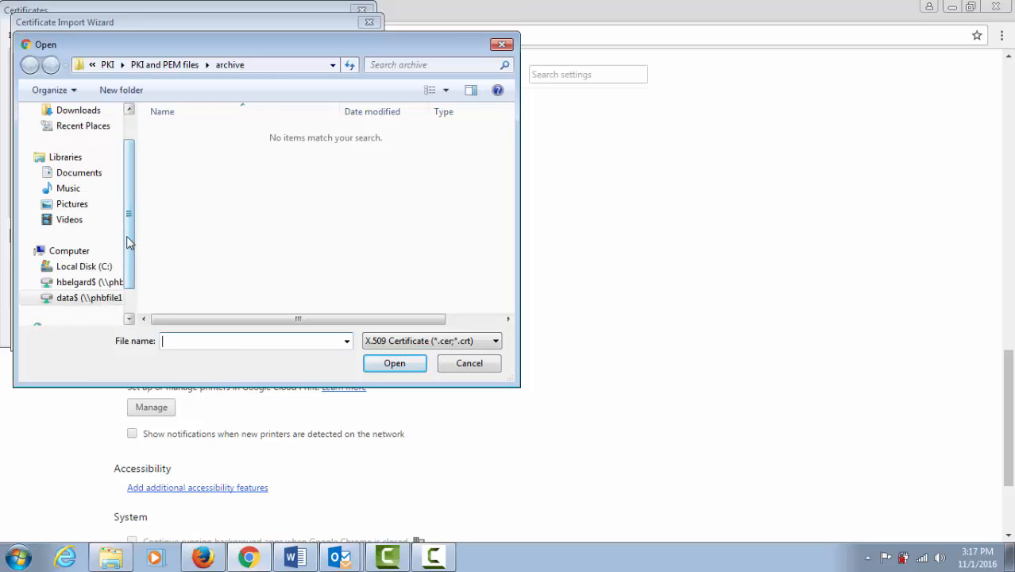
click(71, 132)
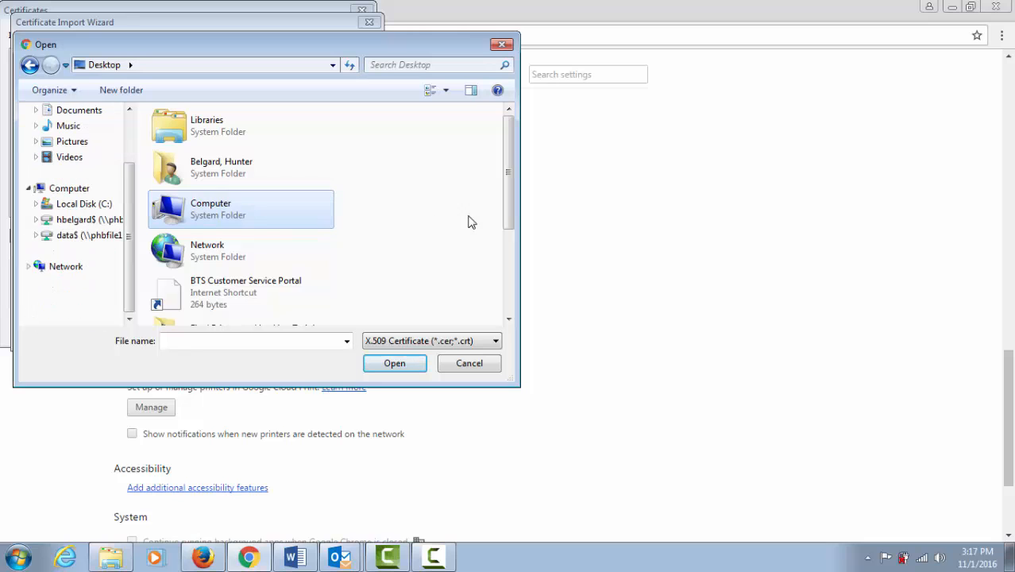
scroll(down, 3)
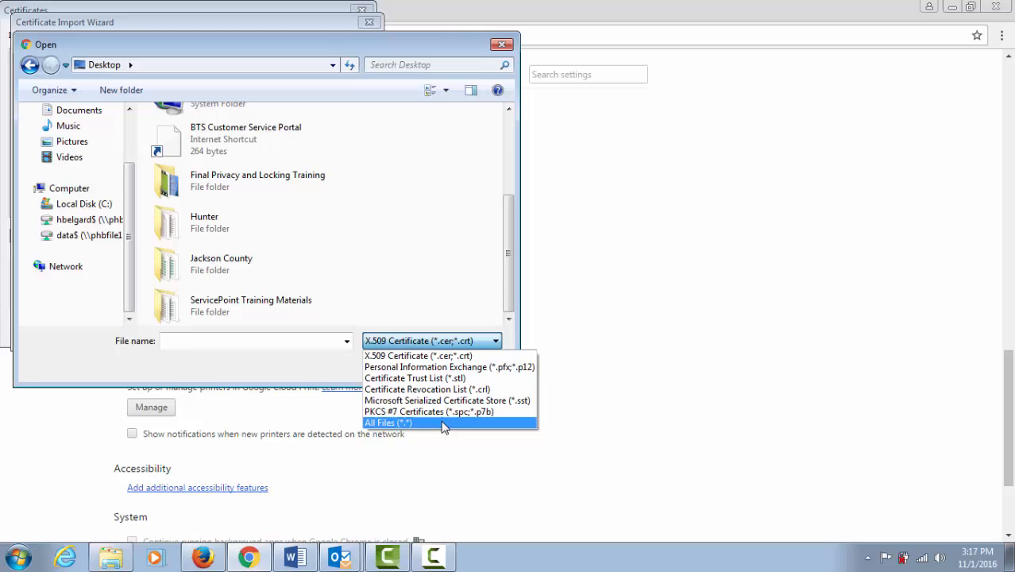
click(384, 422)
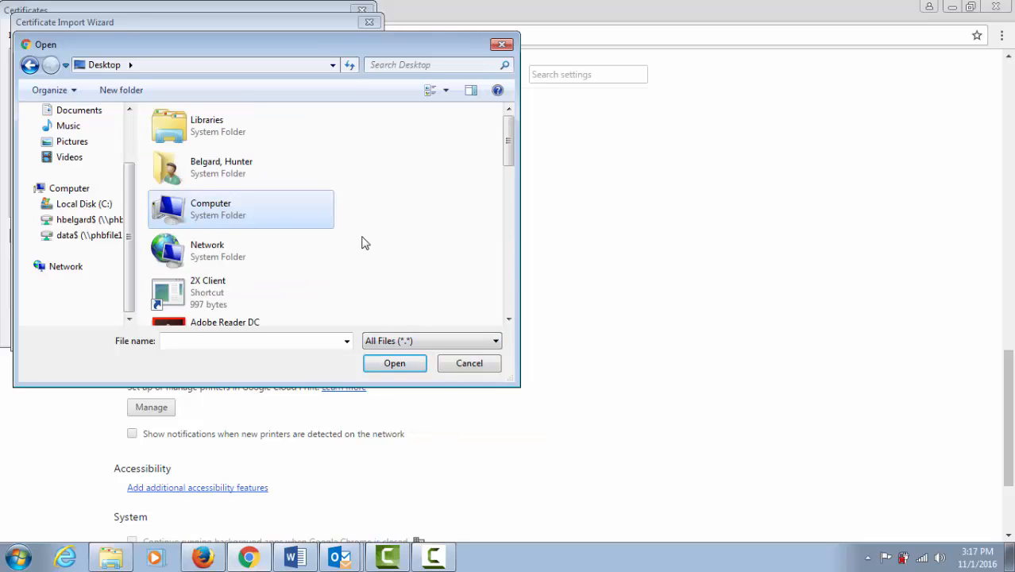
- Navigate through the data5 drive and Program Delivery into the PKI and PEM files archive folder
scroll(down, 3)
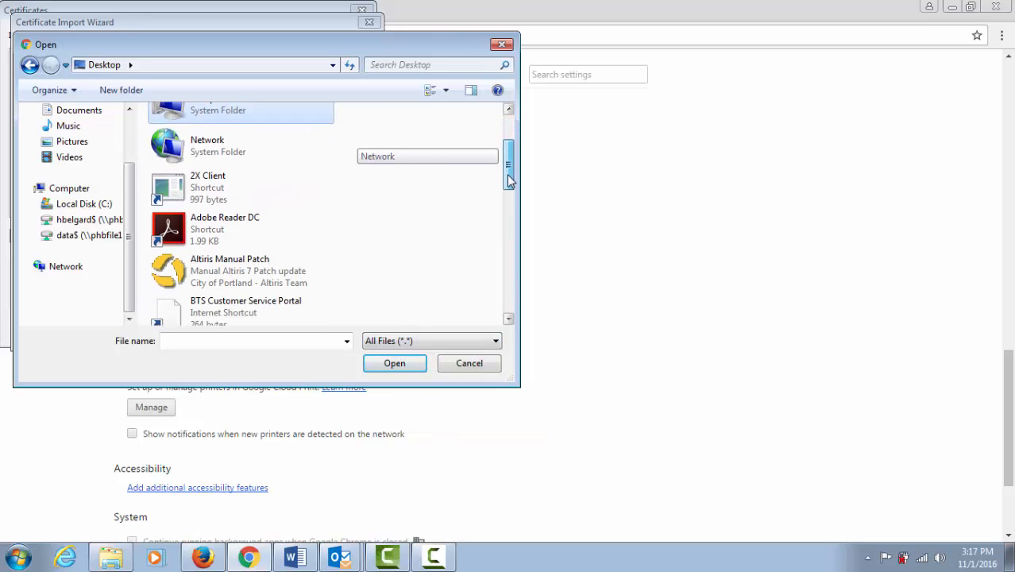
scroll(down, 3)
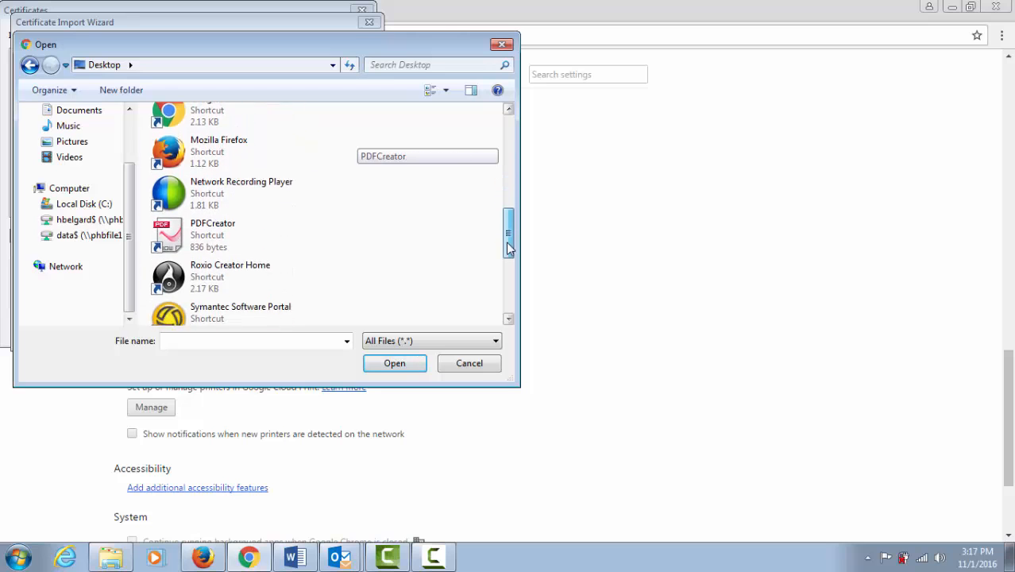
scroll(down, 3)
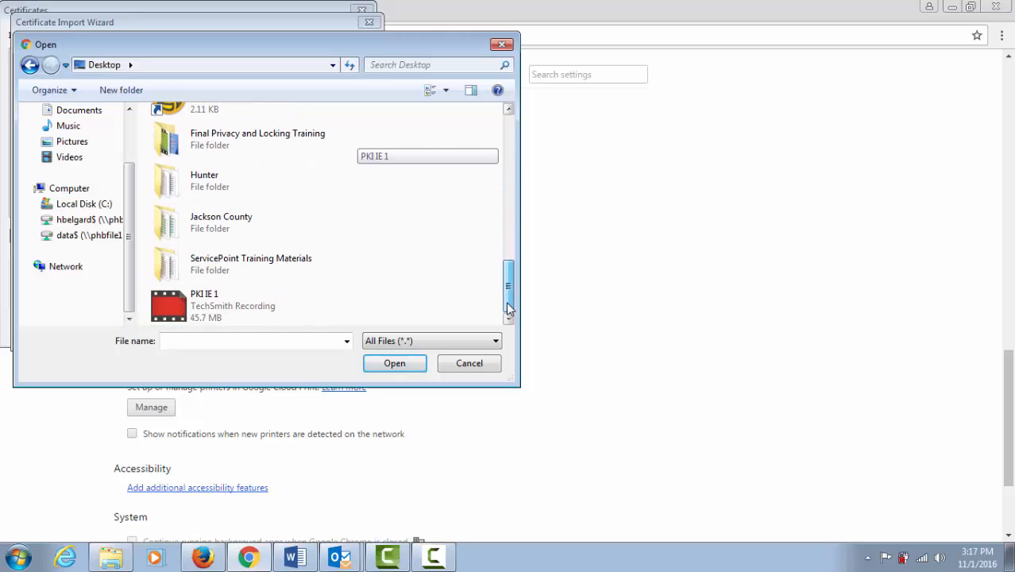
click(83, 235)
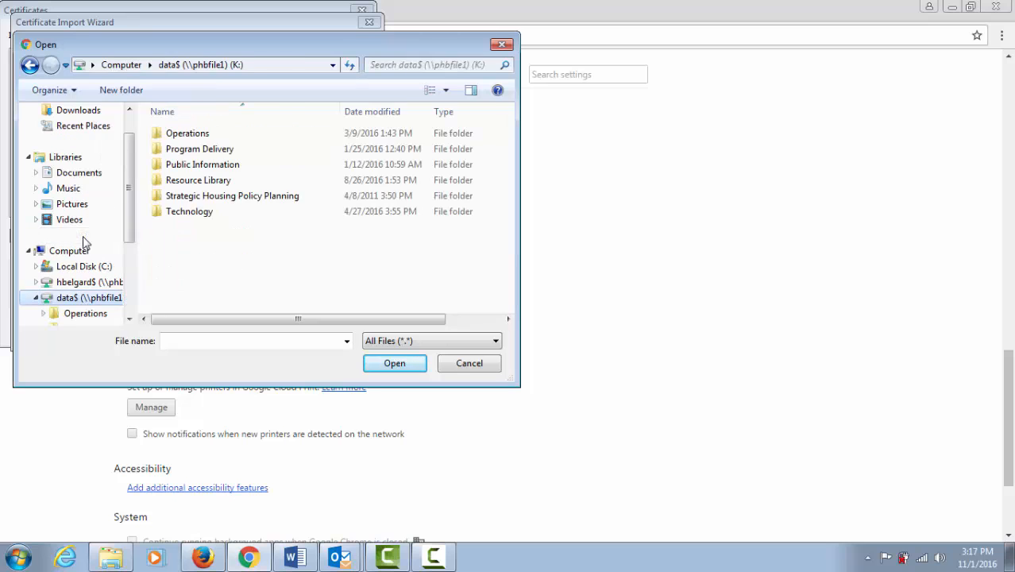
double_click(200, 149)
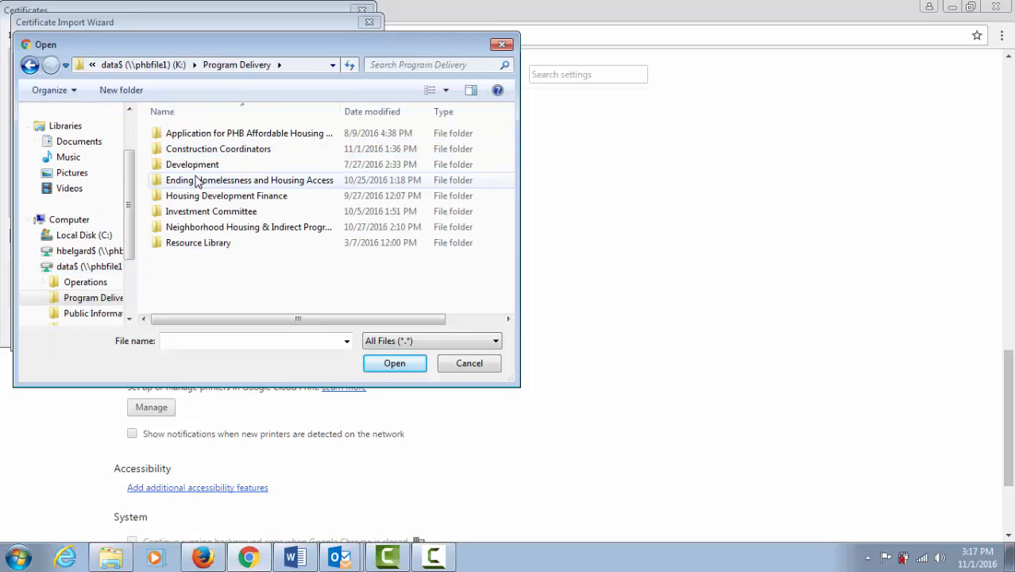
double_click(249, 180)
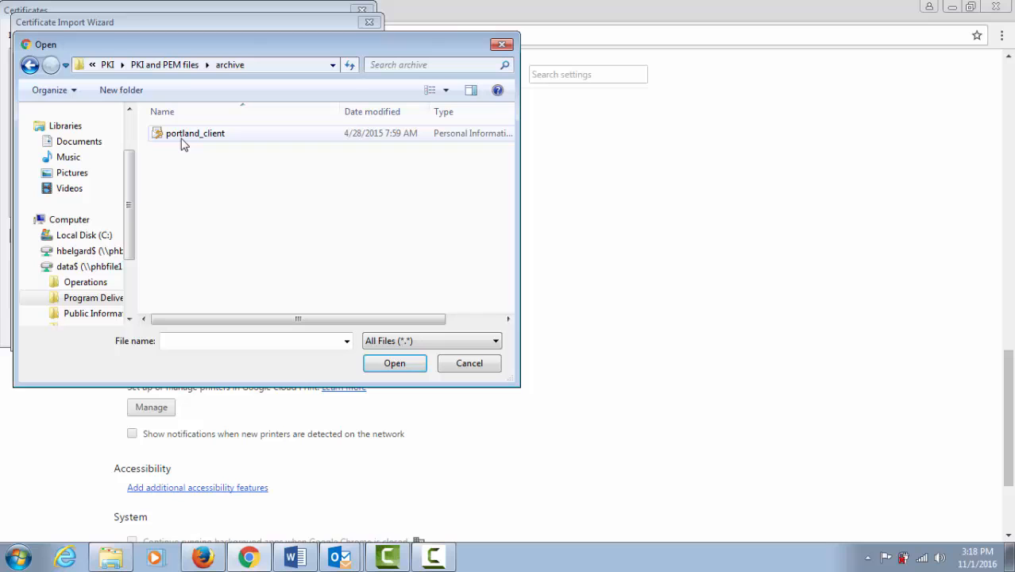
- Import portland_client with its private key password, strong key protection off, reaching the Certificate Store step
click(394, 362)
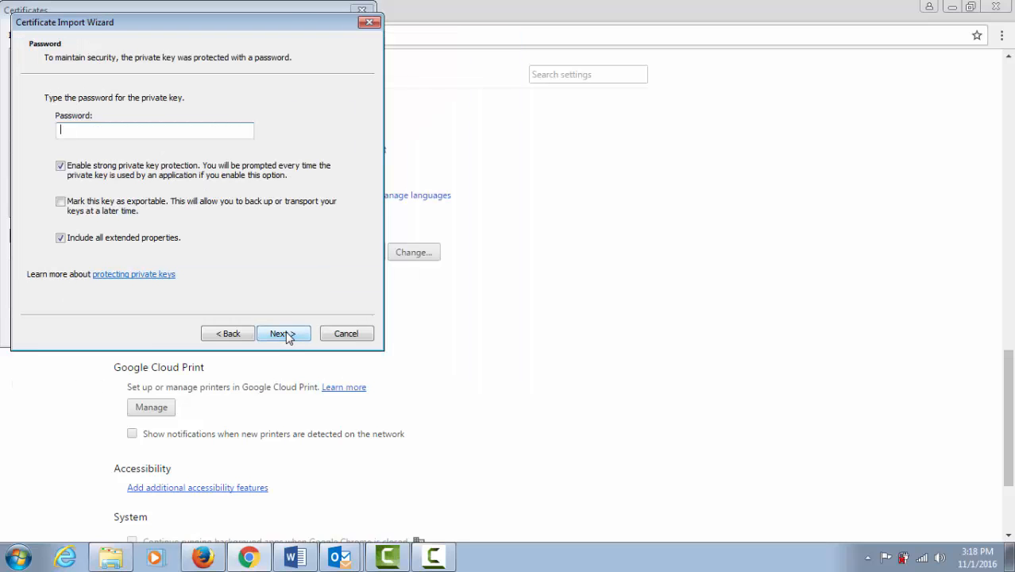
mouse_move(92, 187)
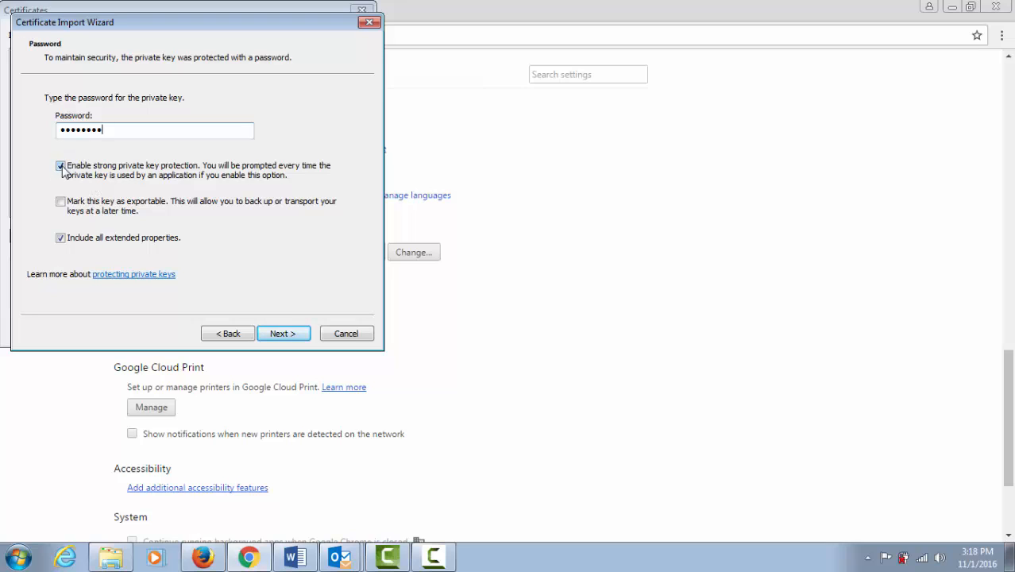
click(61, 165)
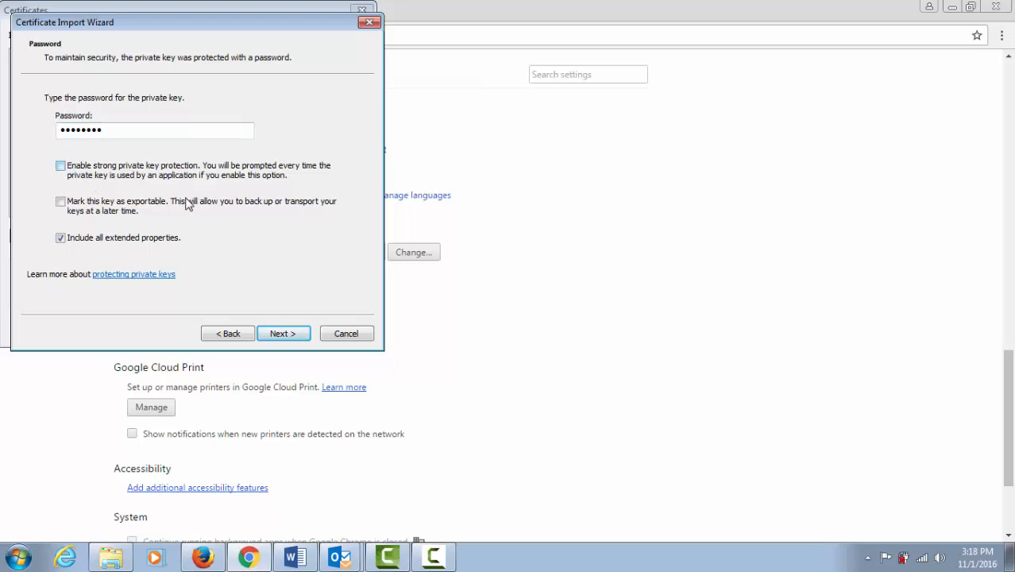
click(283, 334)
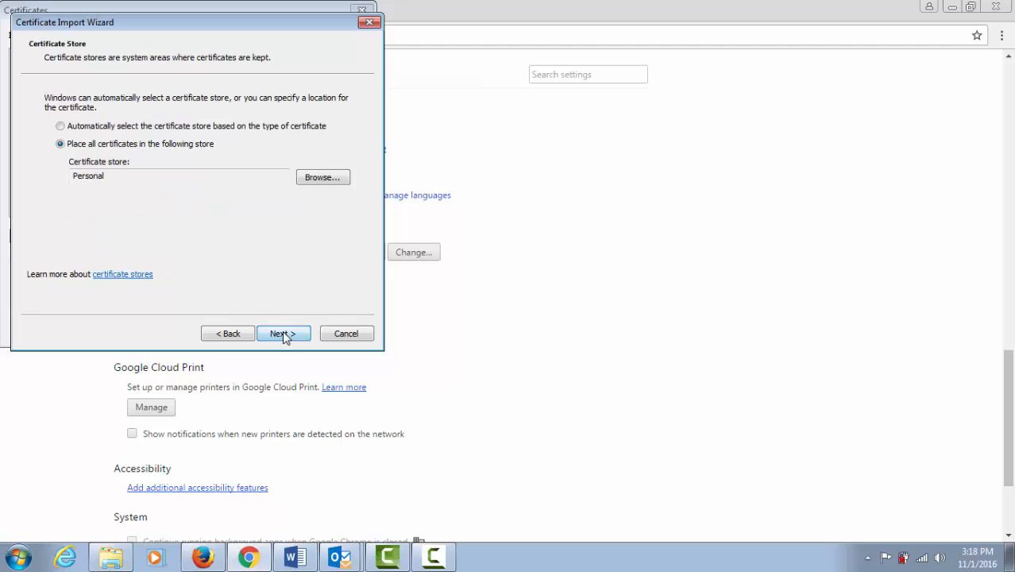
- Let the store be chosen automatically, finish the import, acknowledge success and close the Certificates window
click(54, 125)
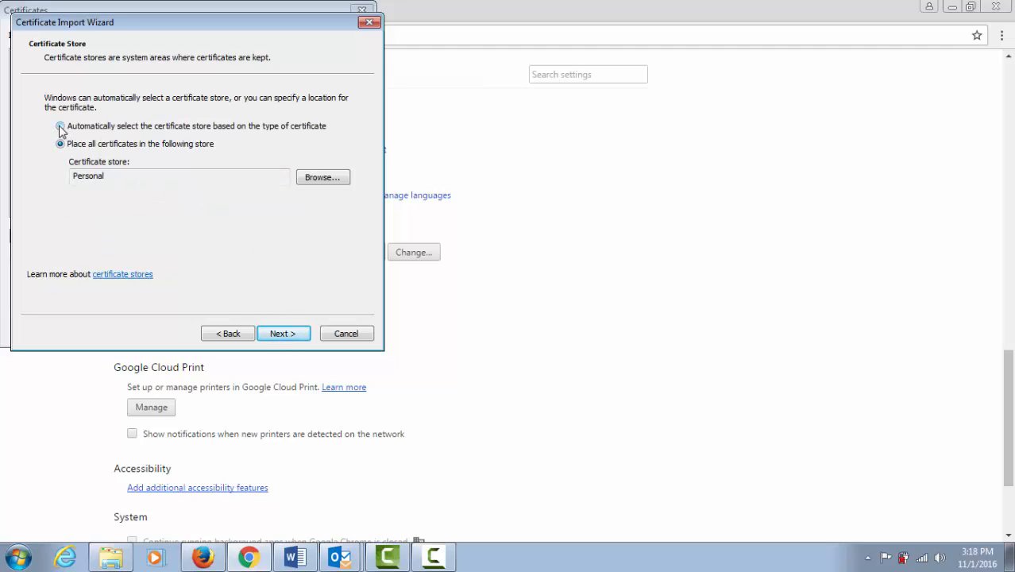
click(54, 124)
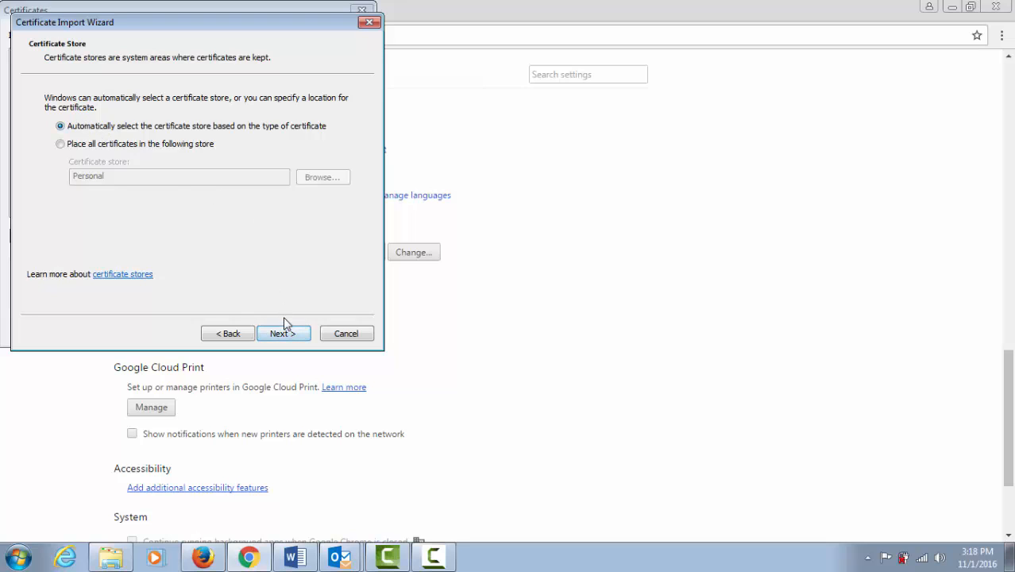
click(283, 333)
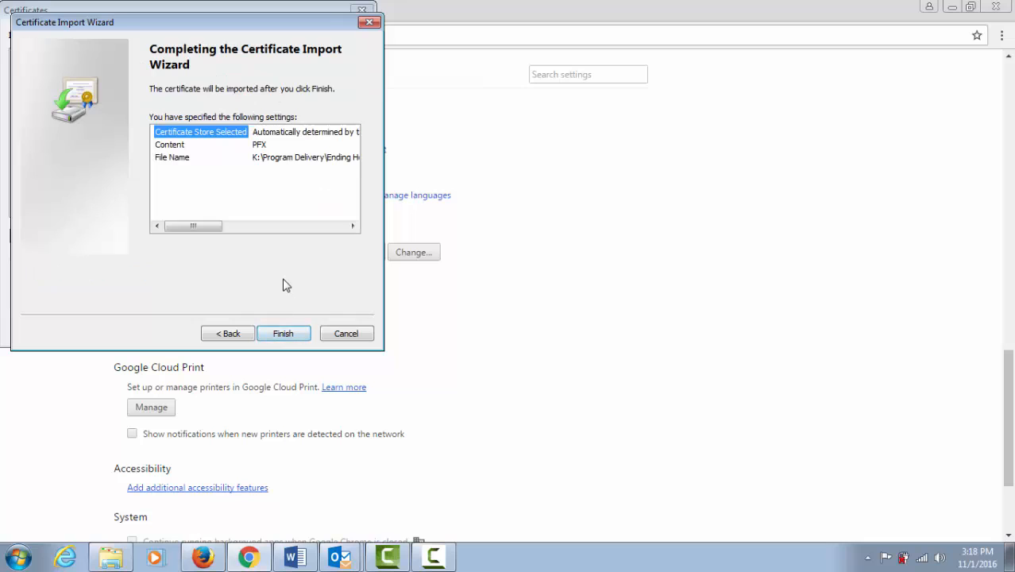
click(282, 333)
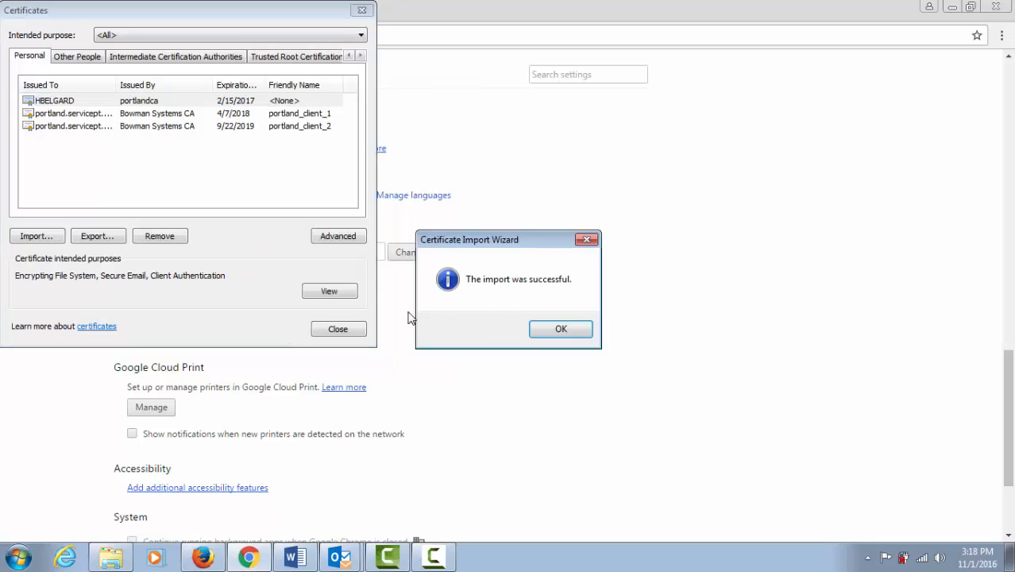
click(561, 329)
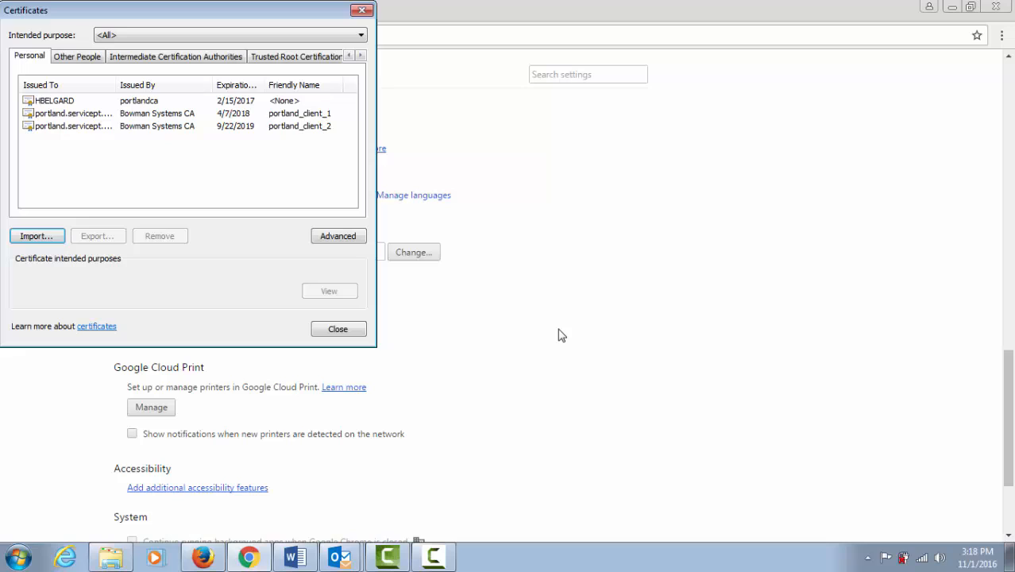
mouse_move(339, 328)
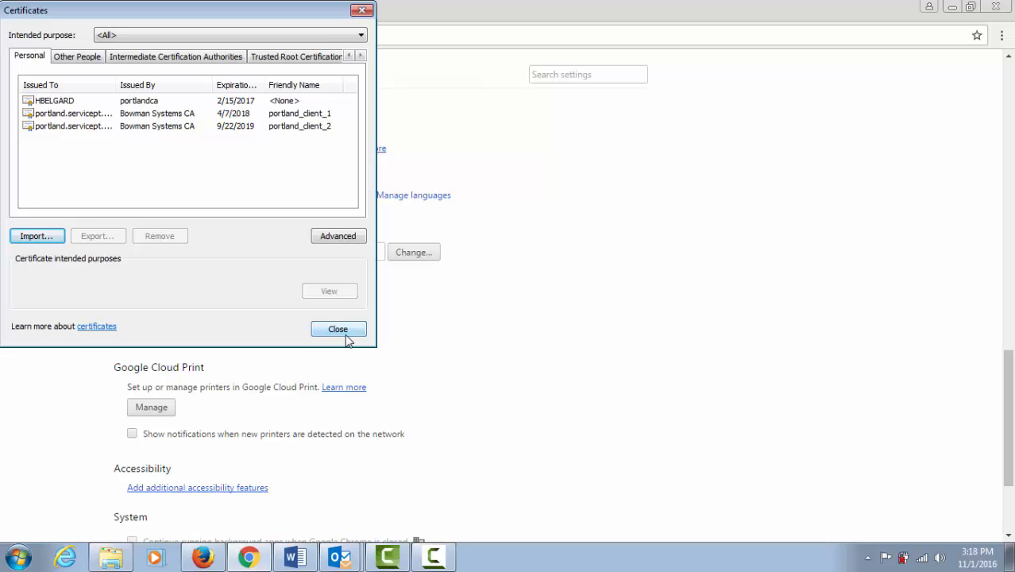
click(338, 329)
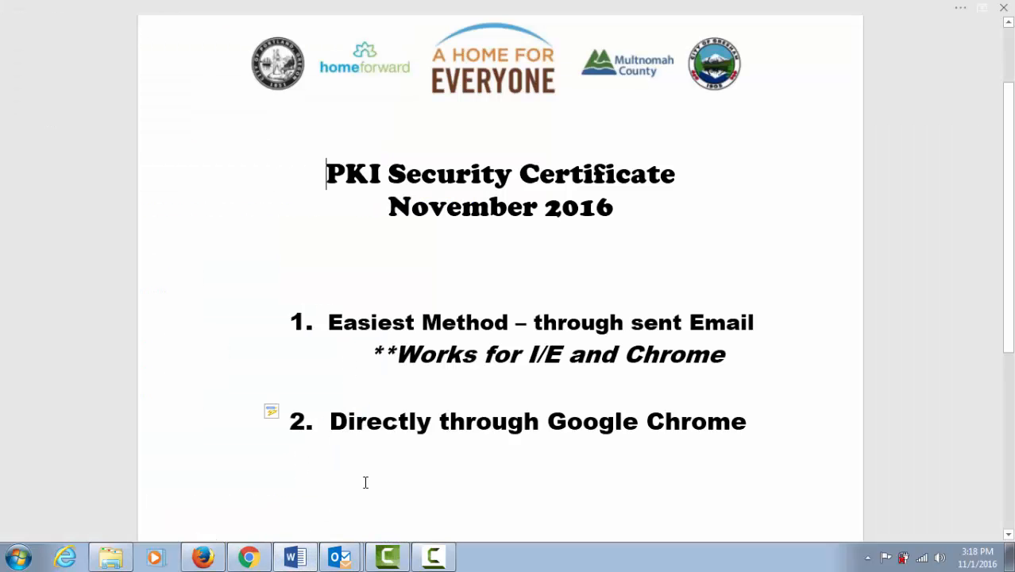
- Add list item 3 'Directly through Mozilla Firefox' to the PKI Security Certificate guide
text(Directly through Mozilla Firefox)
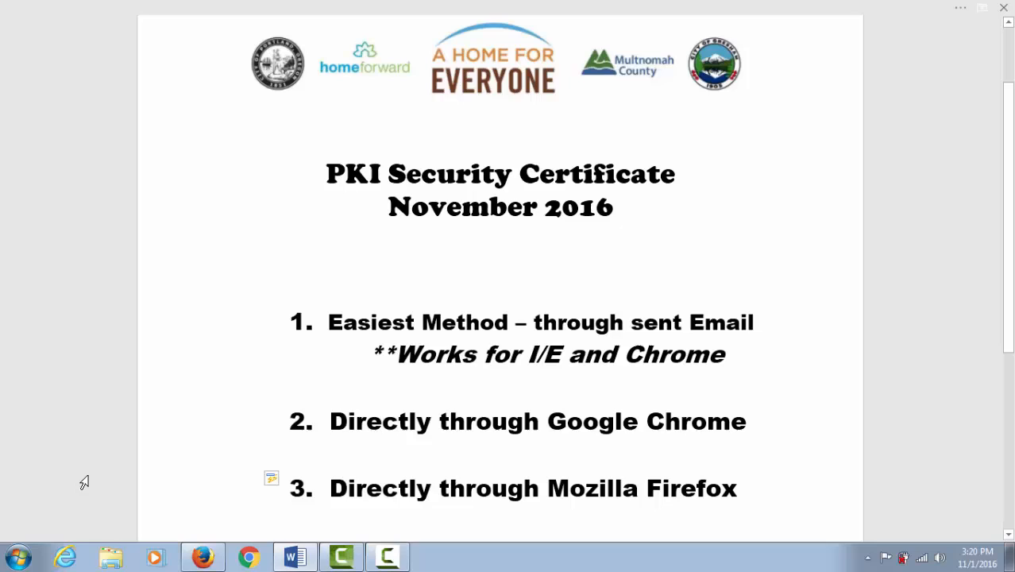
mouse_move(76, 447)
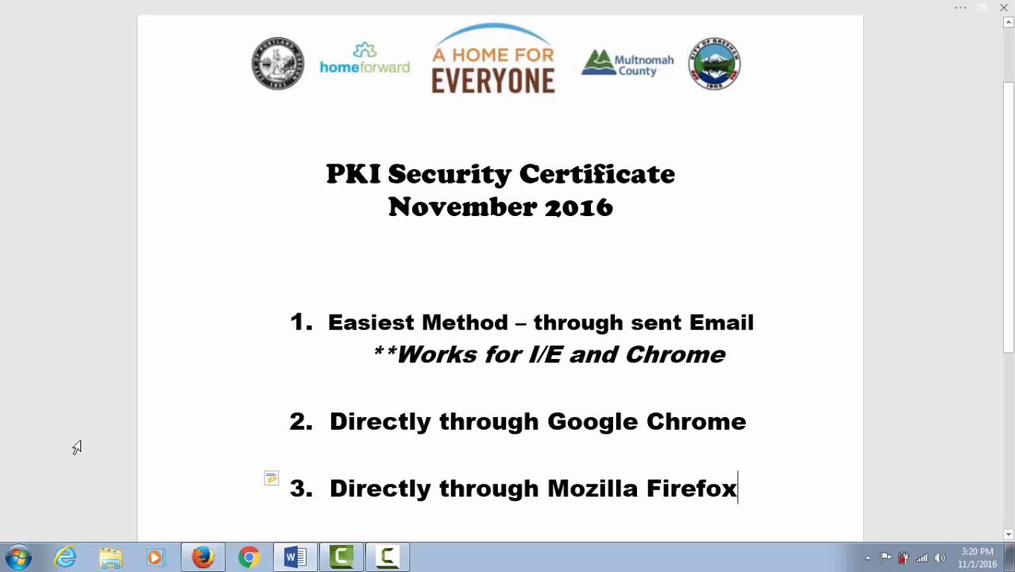
mouse_move(81, 459)
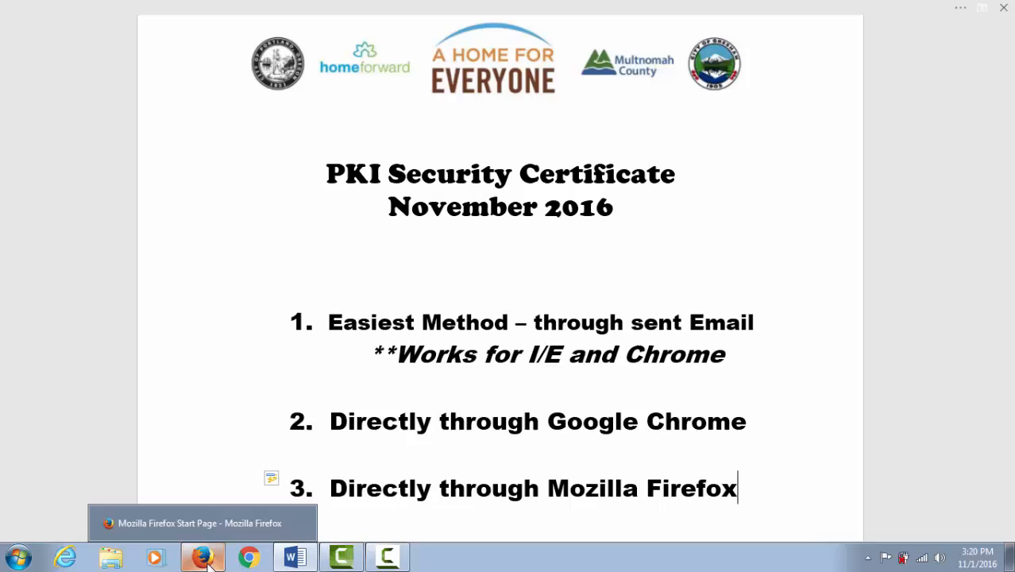
- Bring up Firefox Options, Advanced Certificates settings with 'Select one automatically' for server requests
click(203, 556)
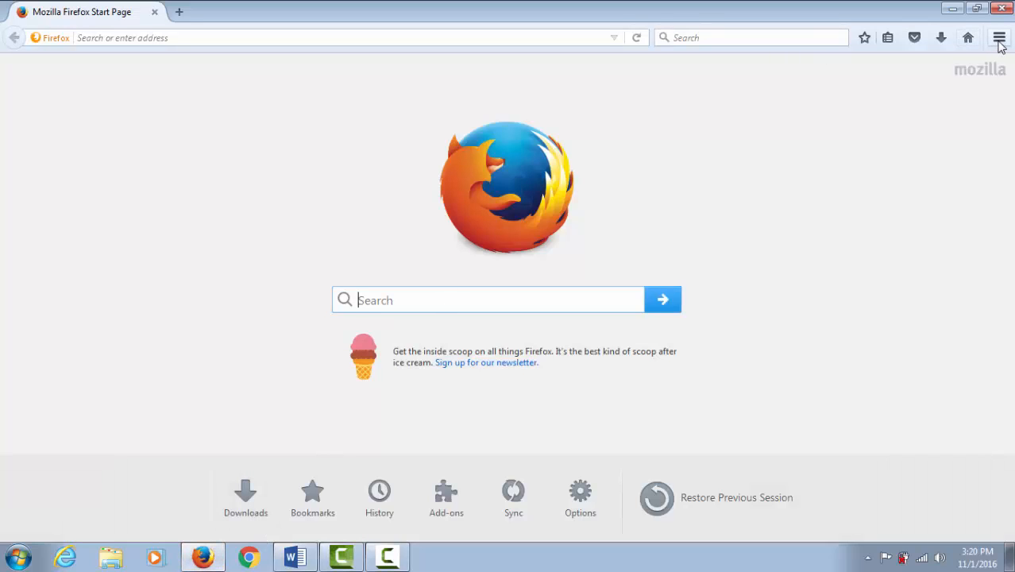
mouse_move(999, 38)
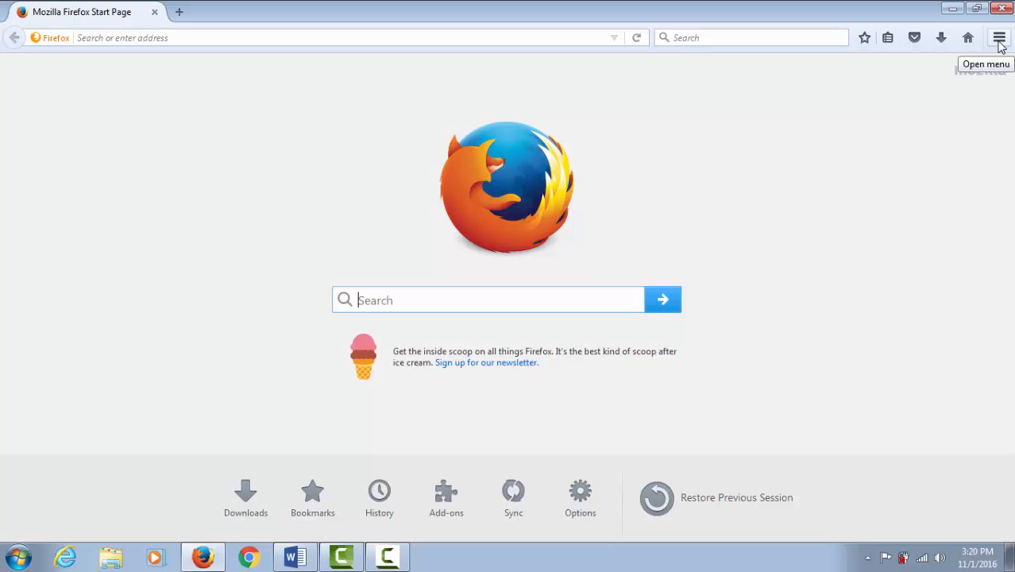
click(997, 38)
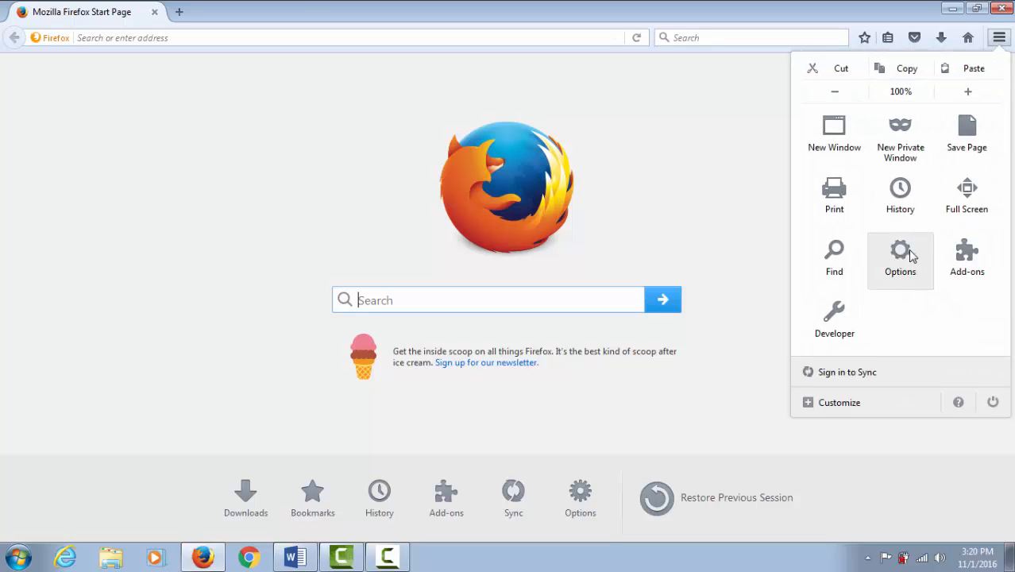
click(899, 251)
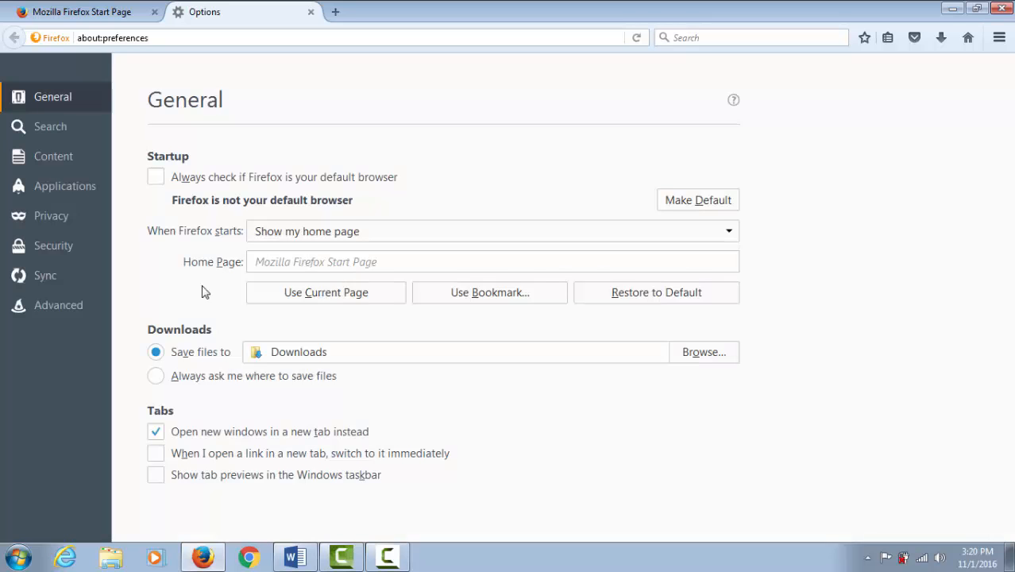
mouse_move(42, 313)
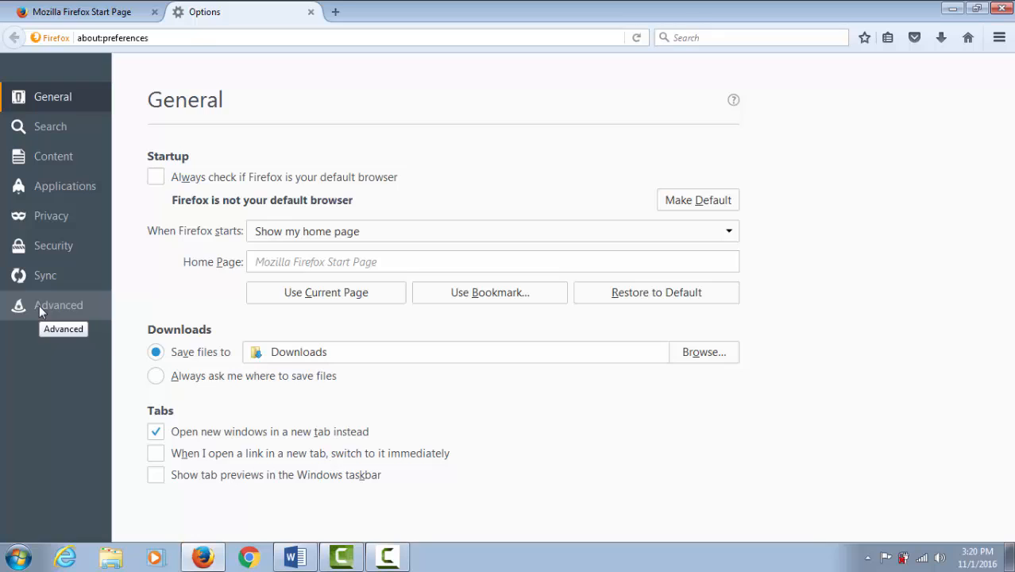
click(57, 305)
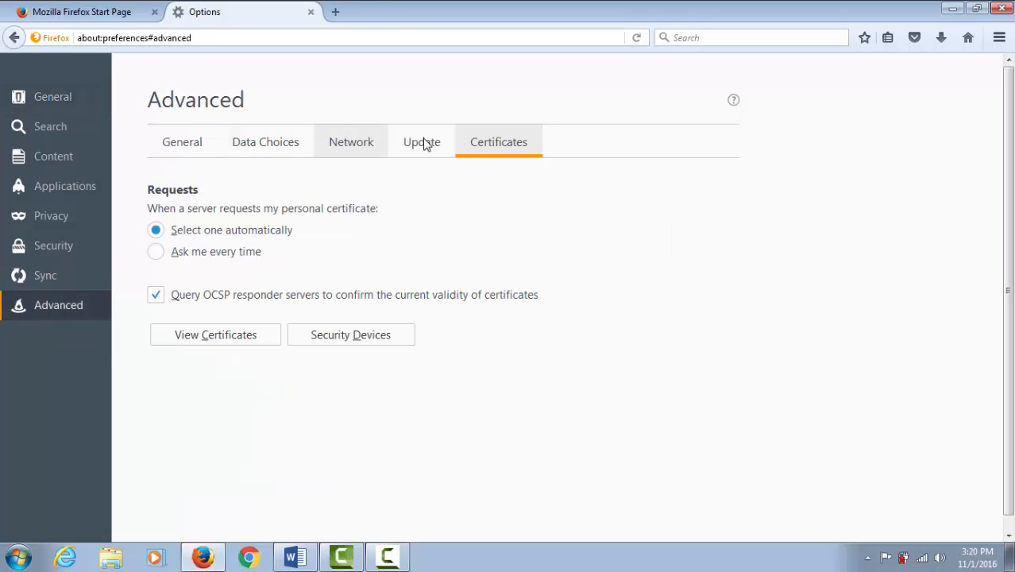
mouse_move(486, 146)
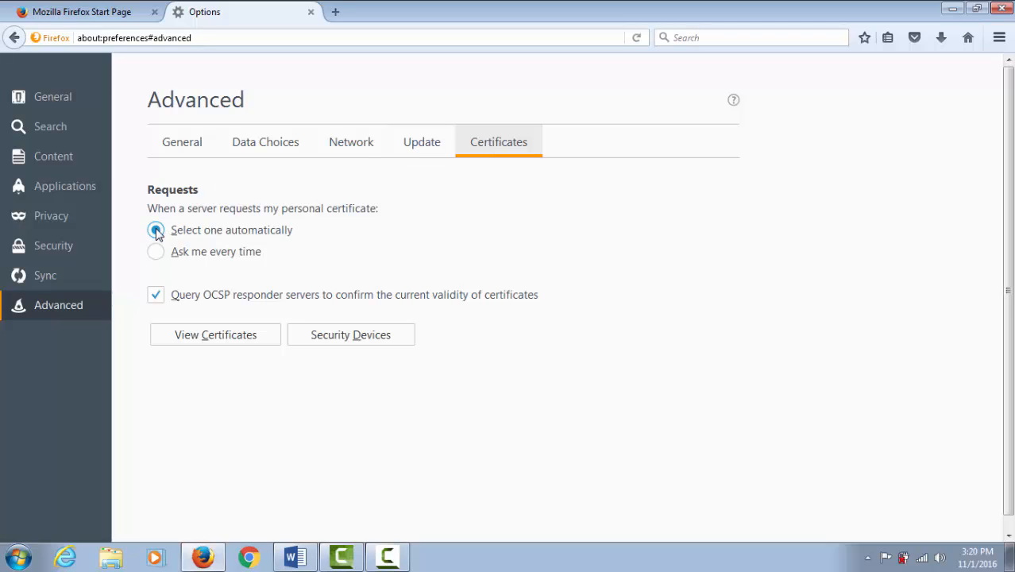
click(156, 229)
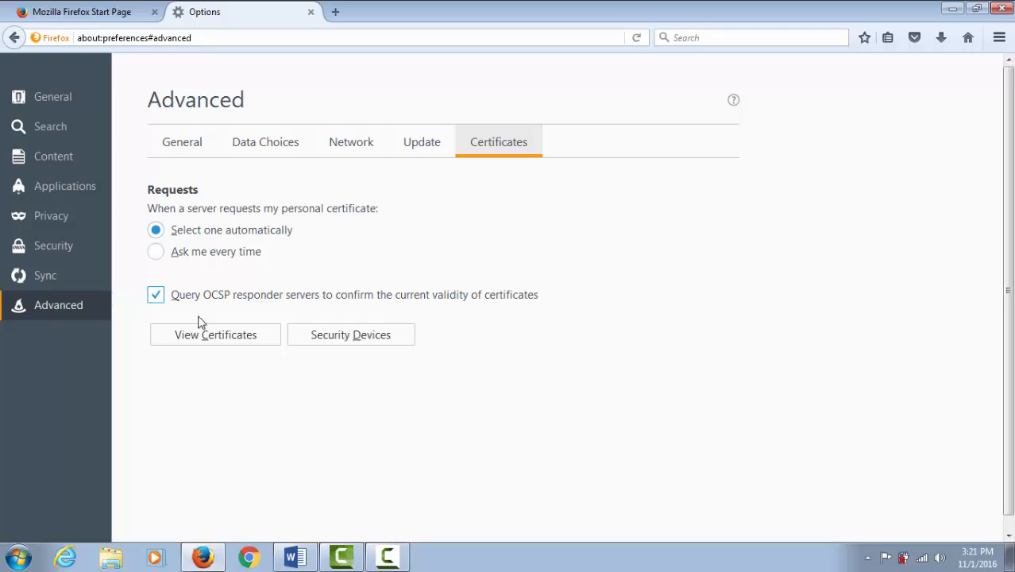
mouse_move(200, 340)
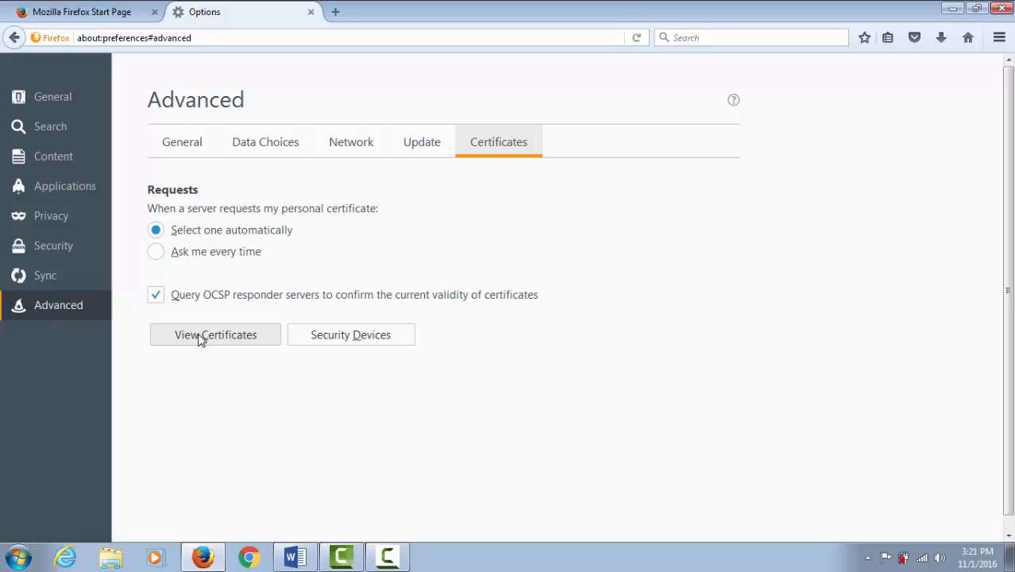
- Import the .pfx backup into Your Certificates with its password and dismiss the success alert
click(214, 333)
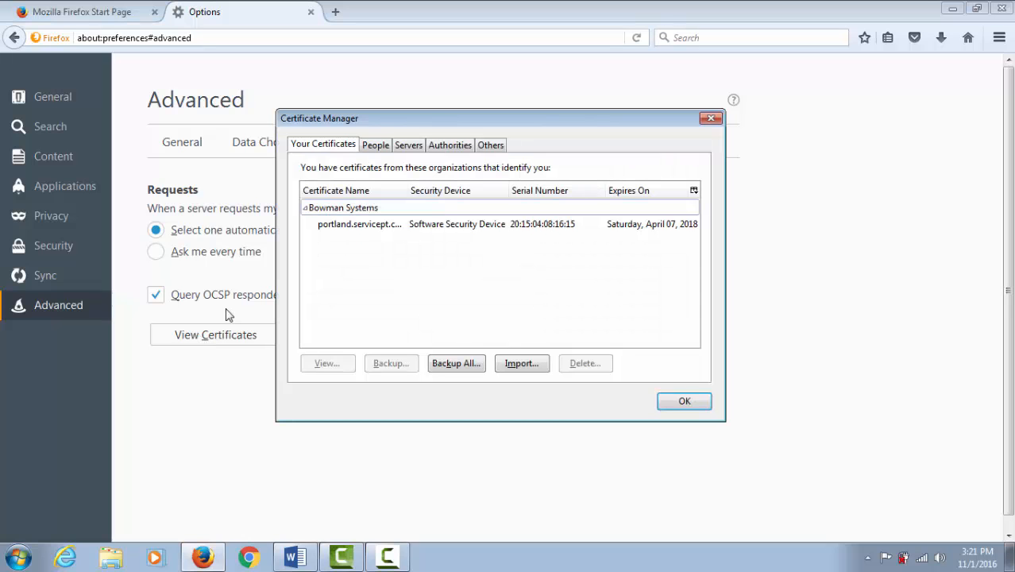
mouse_move(327, 149)
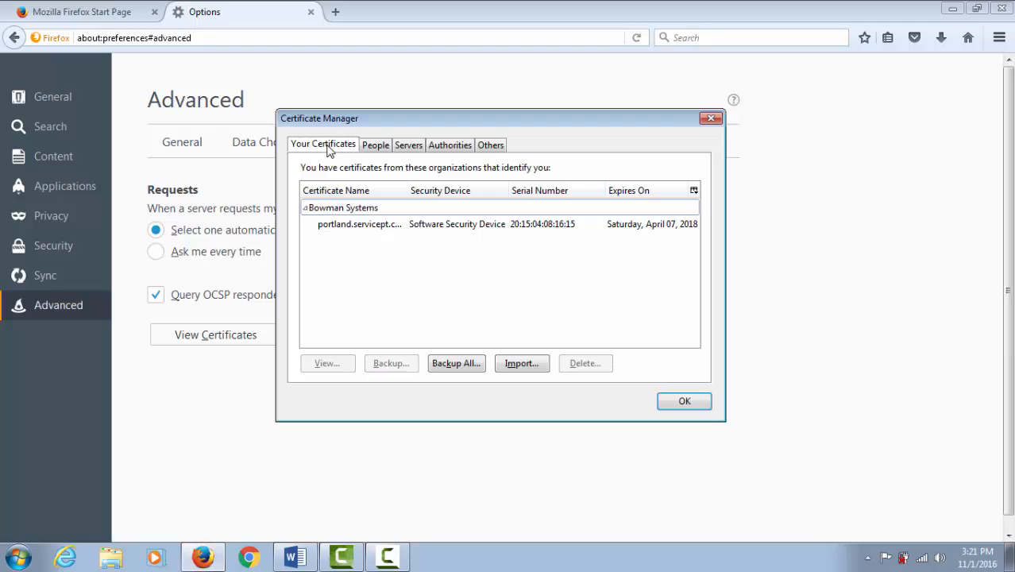
click(520, 362)
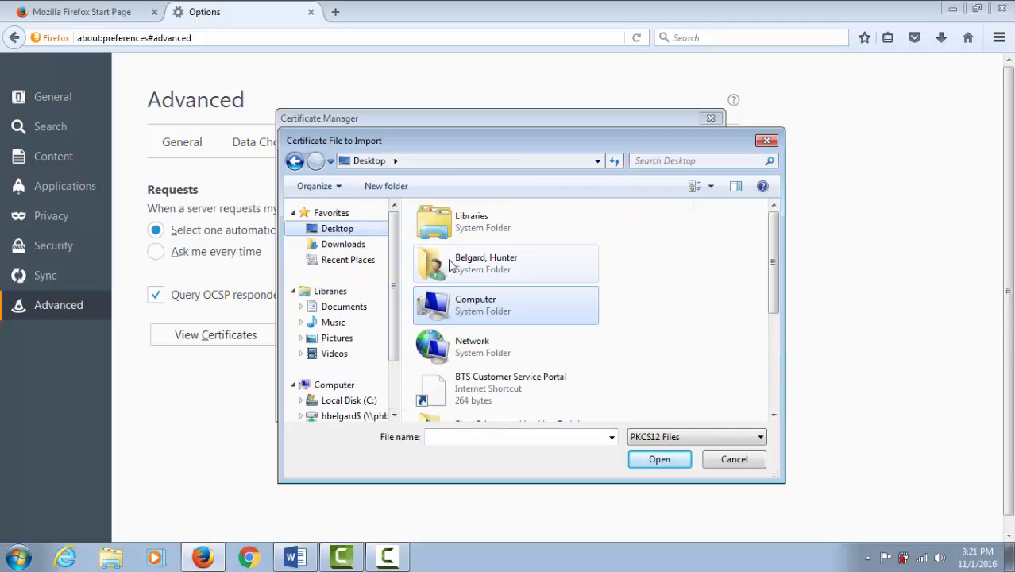
scroll(down, 3)
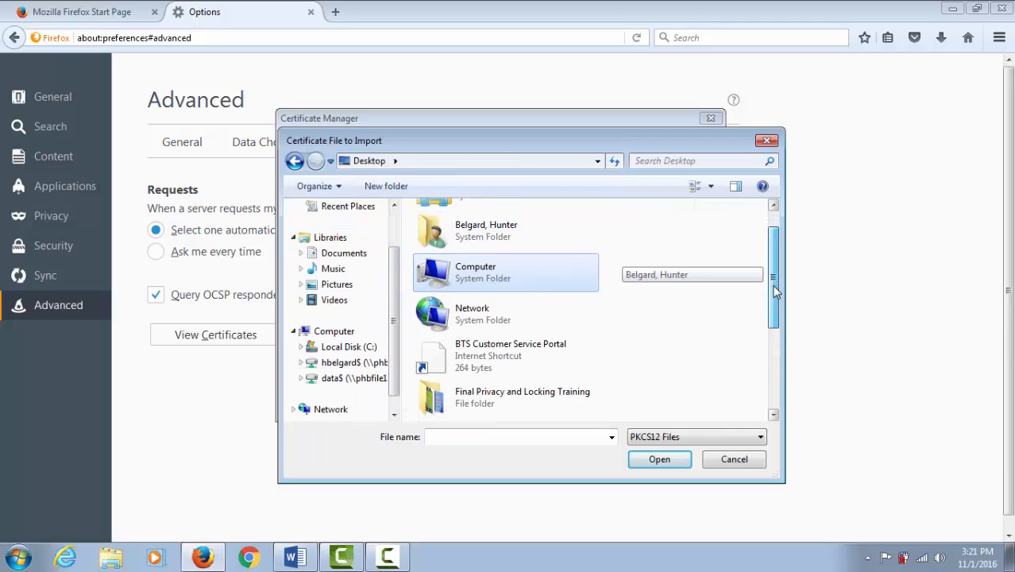
scroll(down, 3)
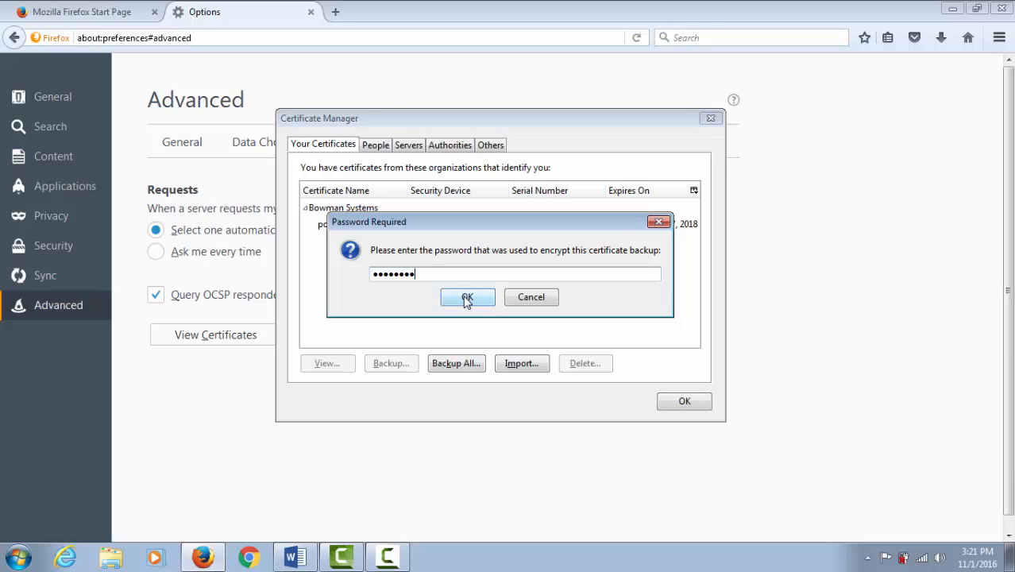
click(467, 297)
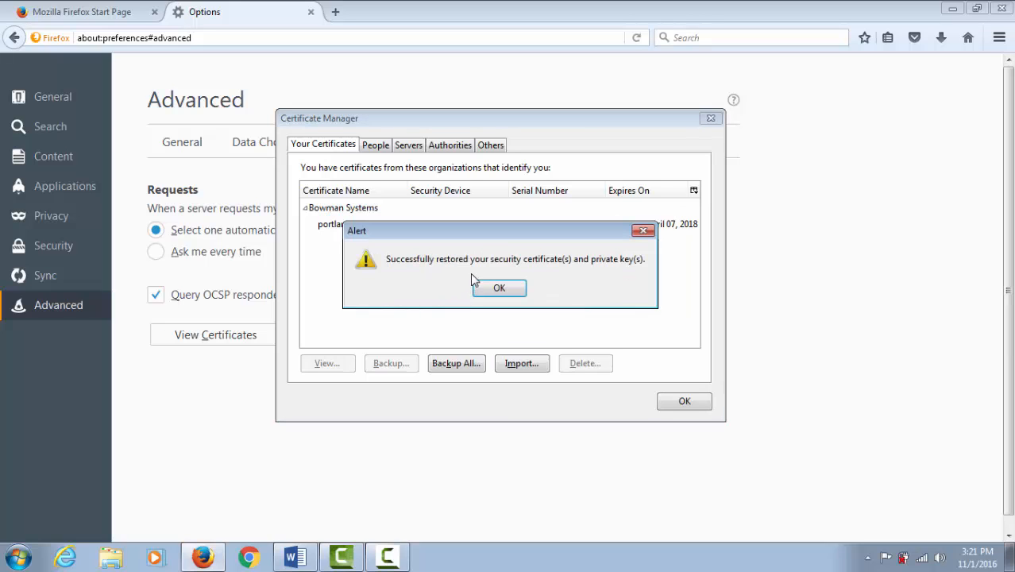
click(499, 288)
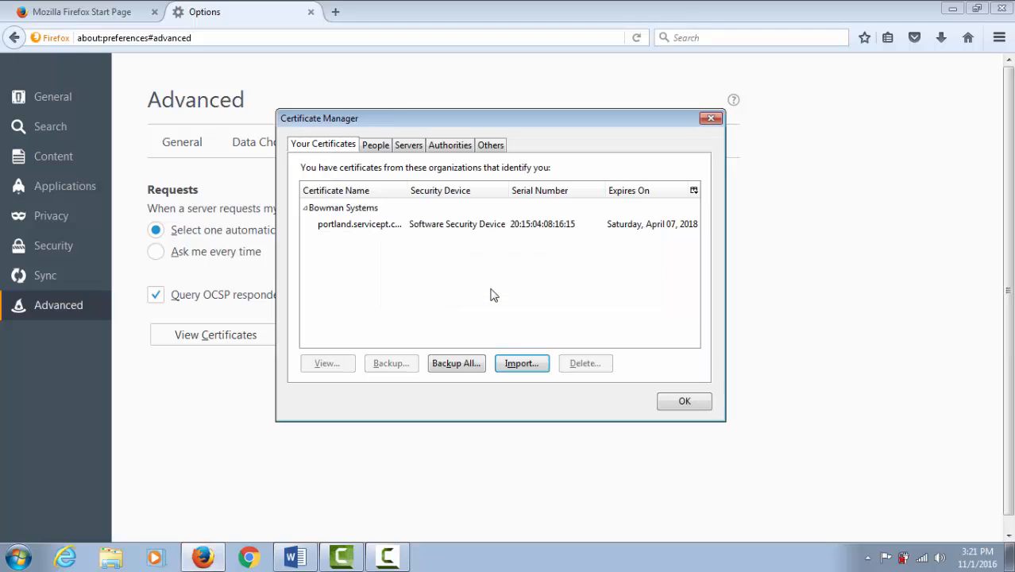
- Close Certificate Manager and add 'MAC Users – Call Your Administrator' and 'Remove an older PKI' to the slide list
click(683, 400)
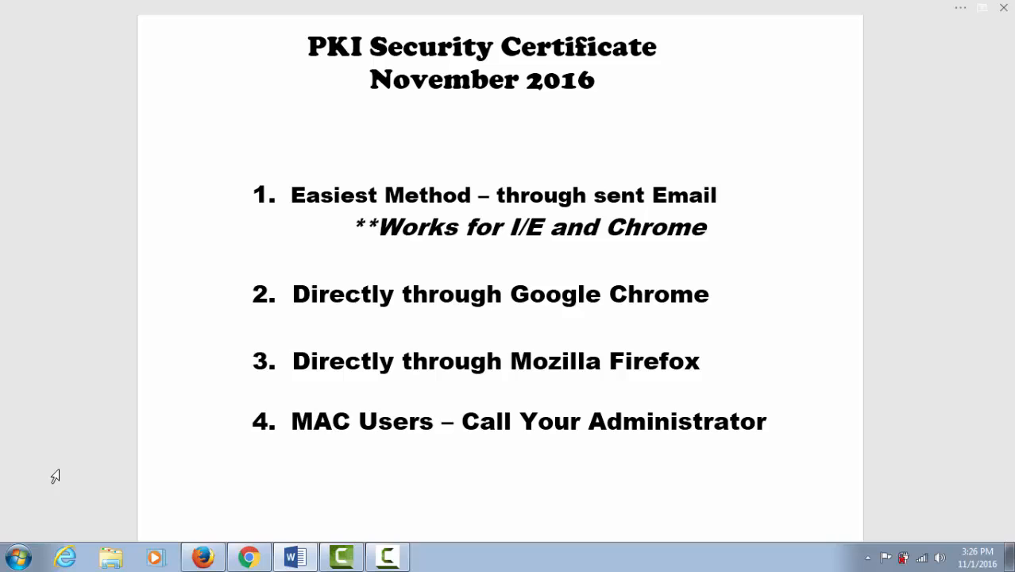
scroll(down, 3)
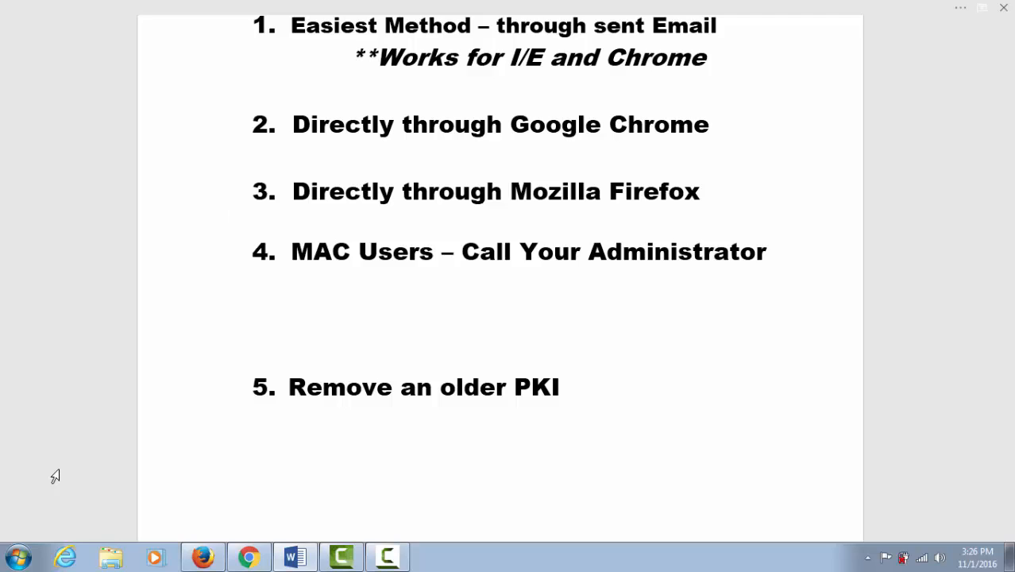
click(248, 556)
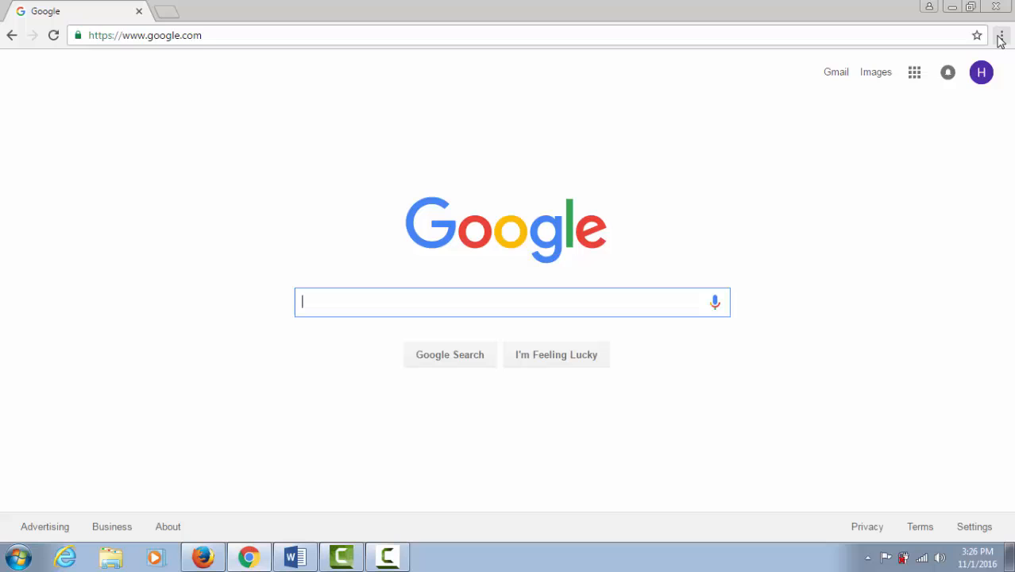
mouse_move(1000, 35)
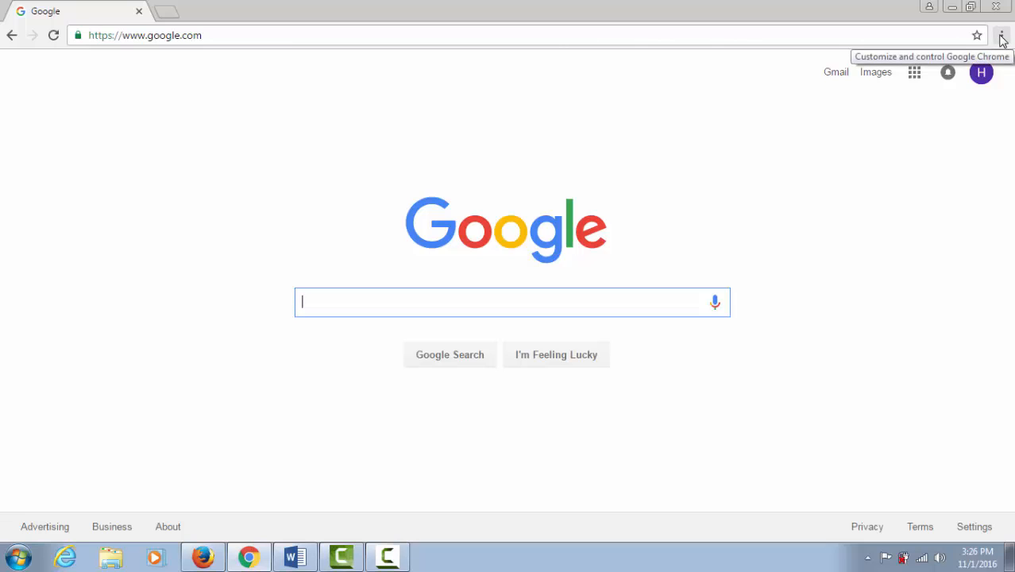
- Bring up Chrome Settings scrolled to the HTTPS/SSL certificate management section
click(1001, 35)
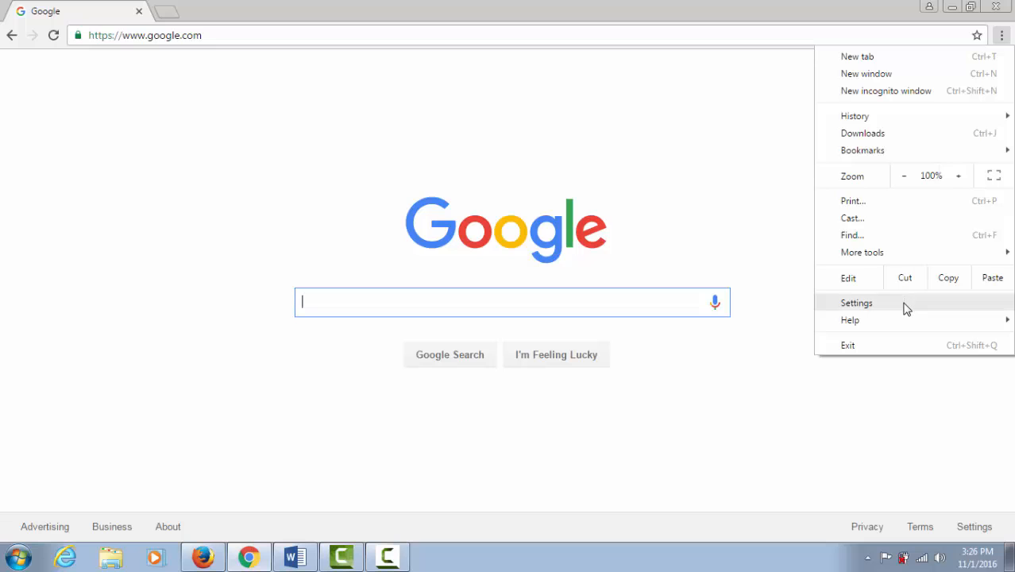
click(856, 302)
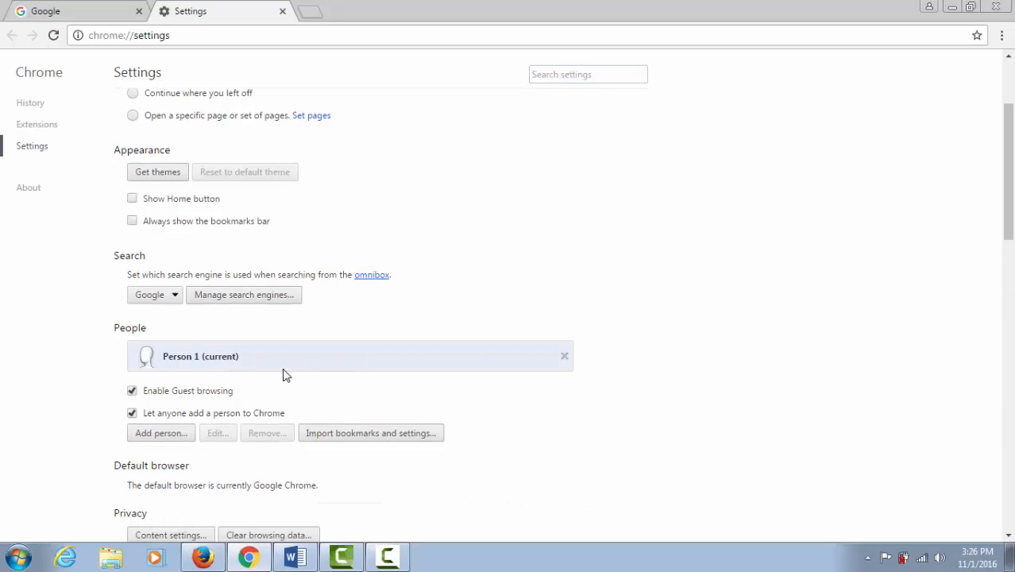
scroll(down, 3)
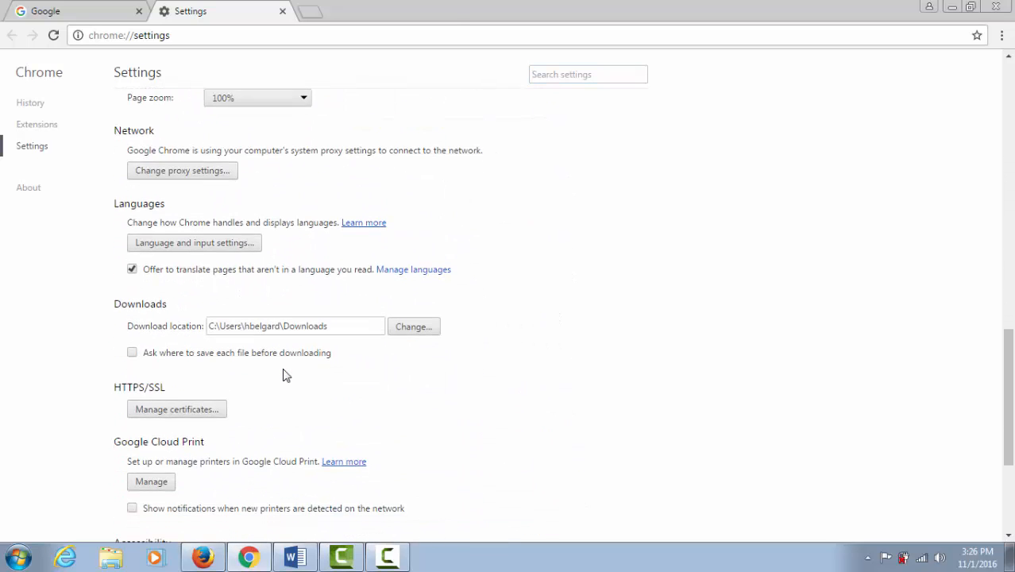
scroll(down, 3)
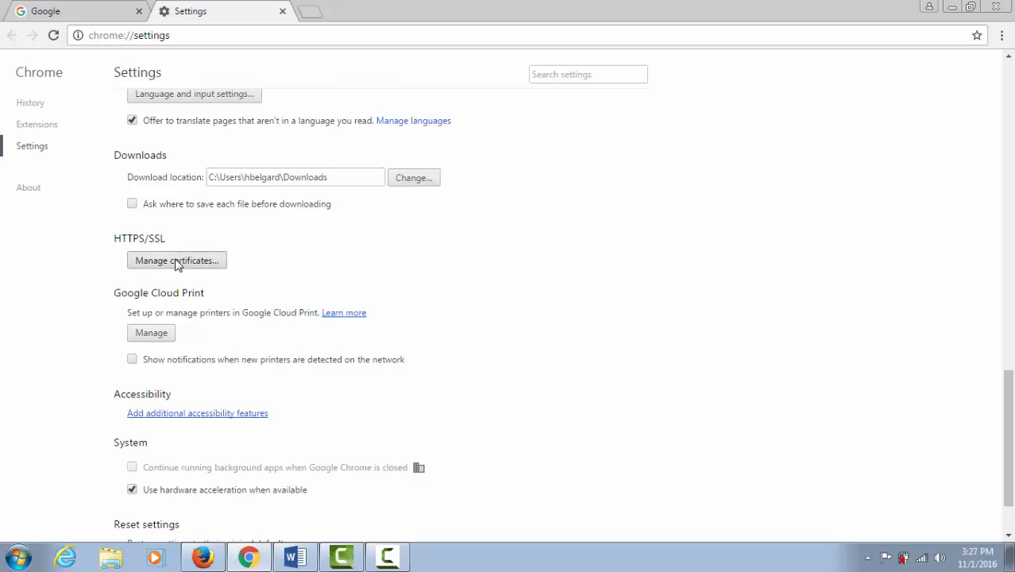
- Remove the older portland_client_1 certificate expiring 4/7/2018 from Chrome's personal certificates and close the window
click(177, 261)
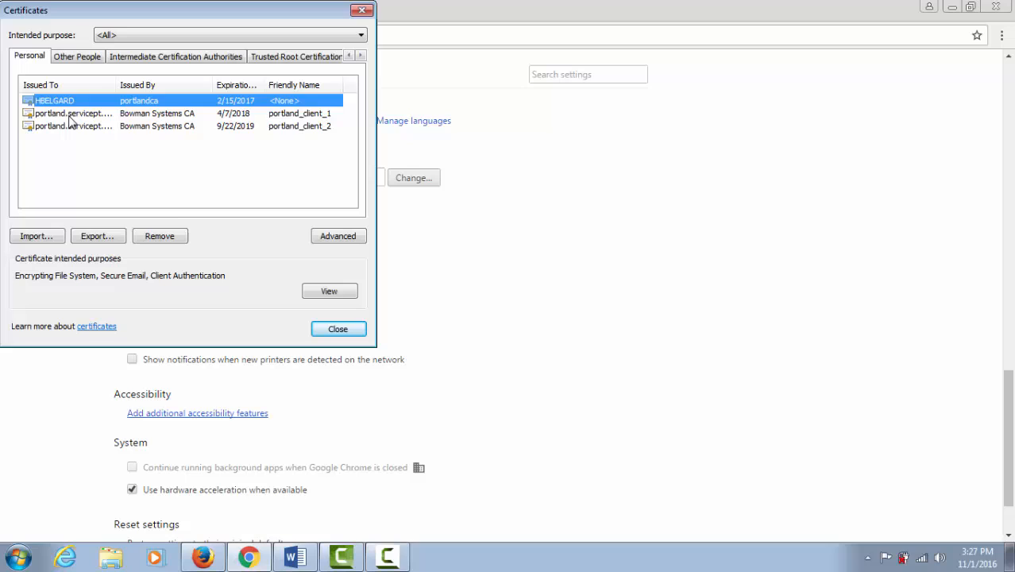
mouse_move(254, 117)
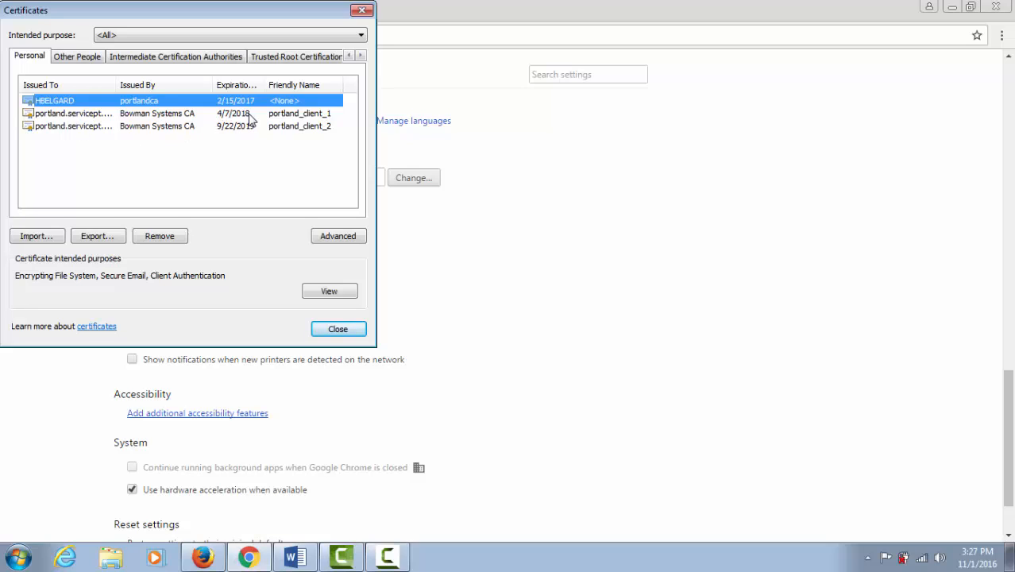
mouse_move(254, 130)
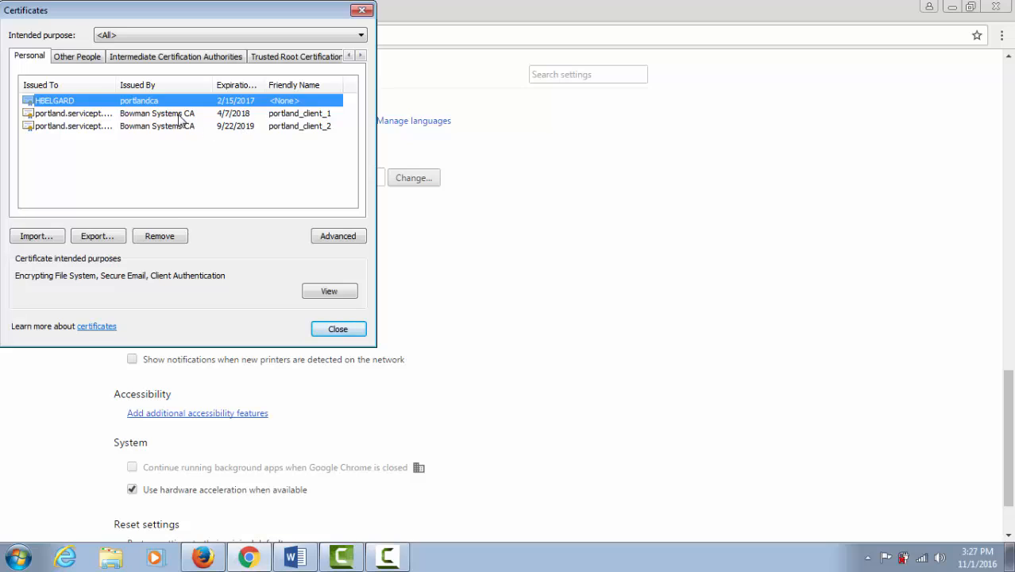
click(72, 124)
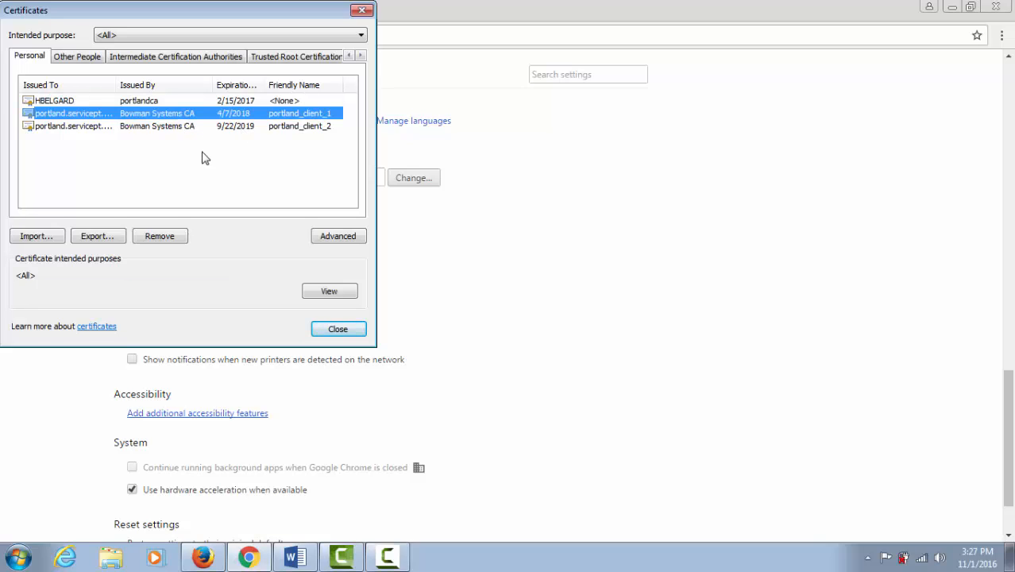
mouse_move(189, 126)
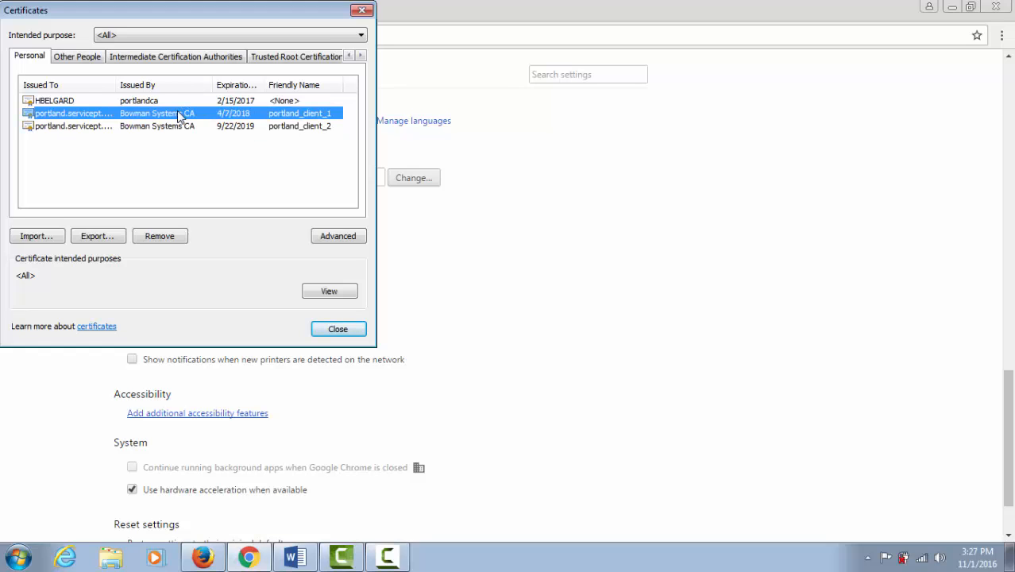
mouse_move(165, 239)
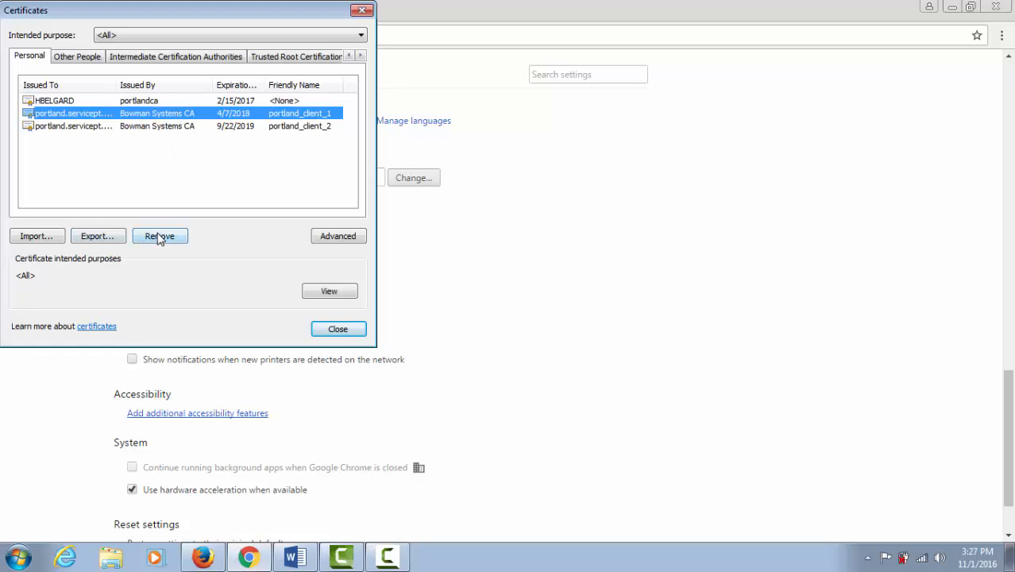
click(158, 235)
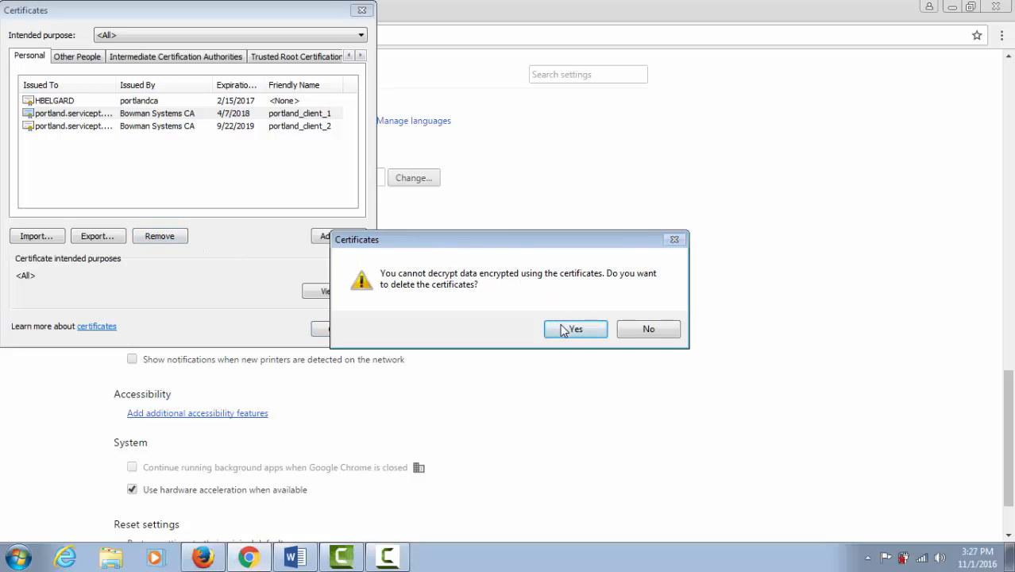
click(575, 329)
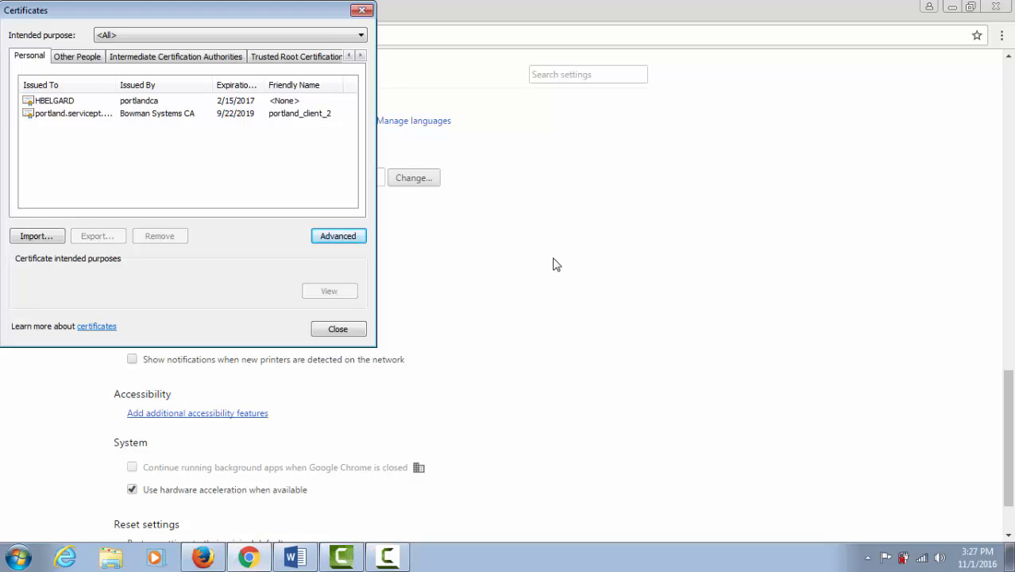
click(338, 329)
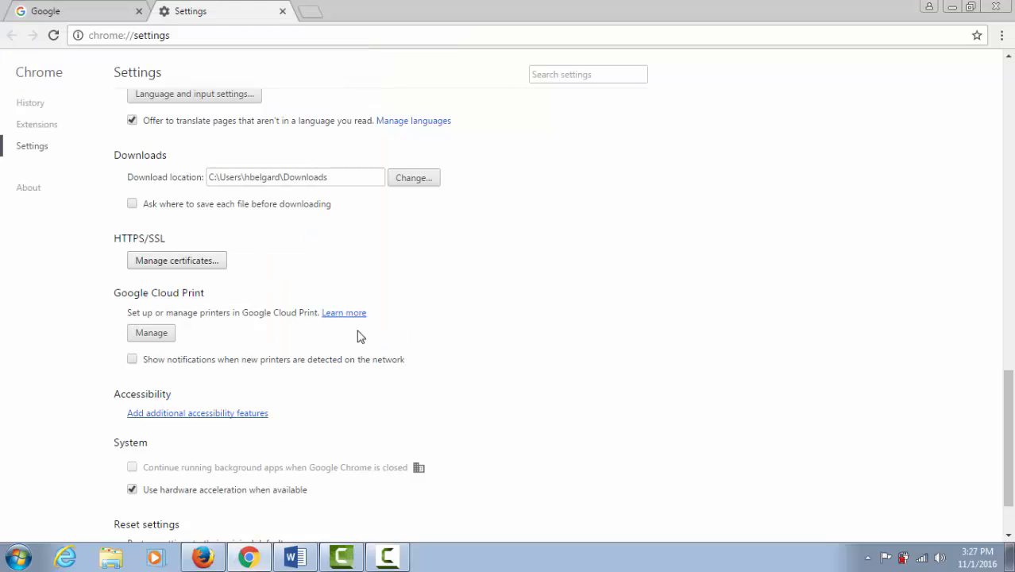
mouse_move(365, 375)
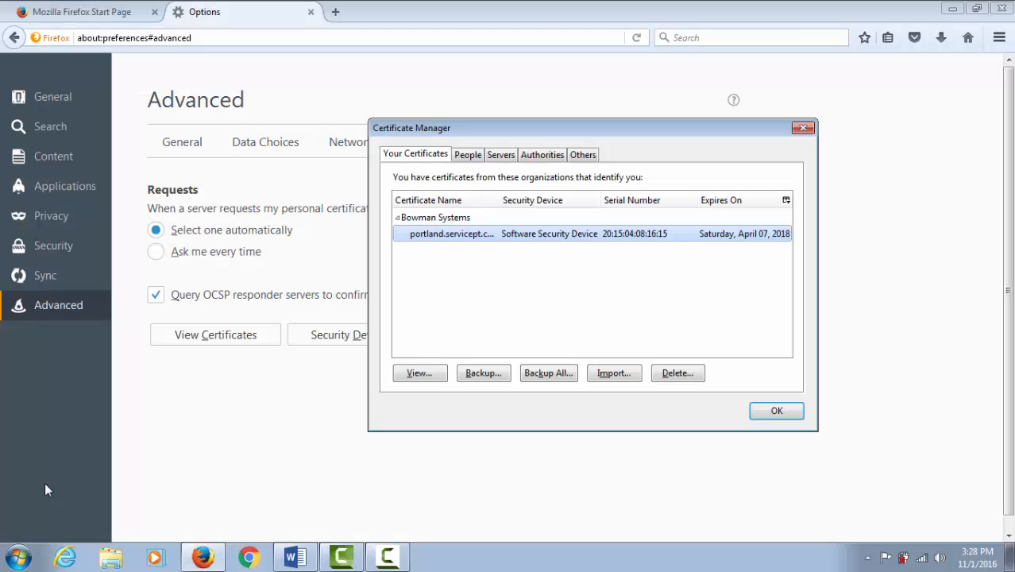
mouse_move(328, 403)
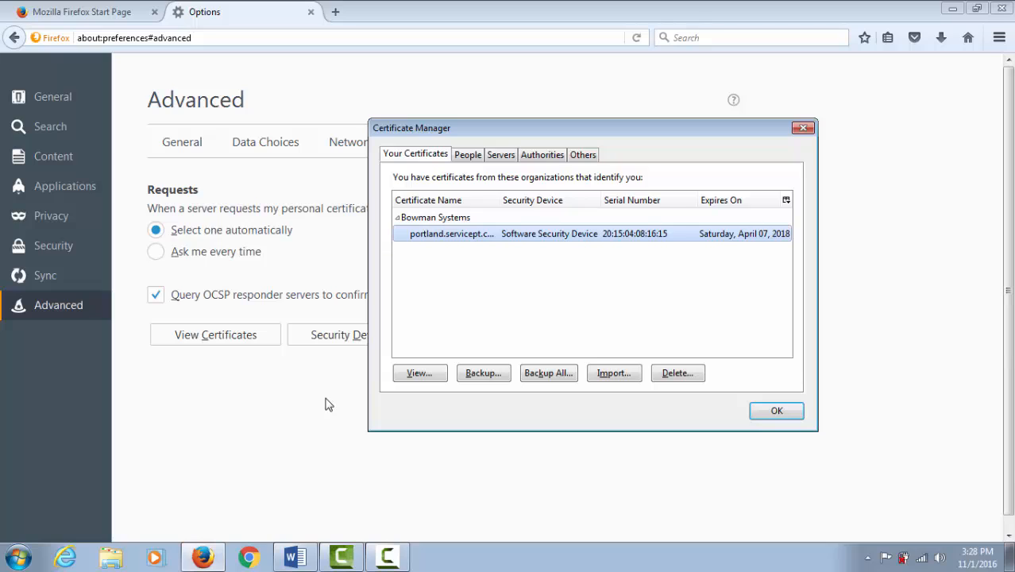
mouse_move(338, 400)
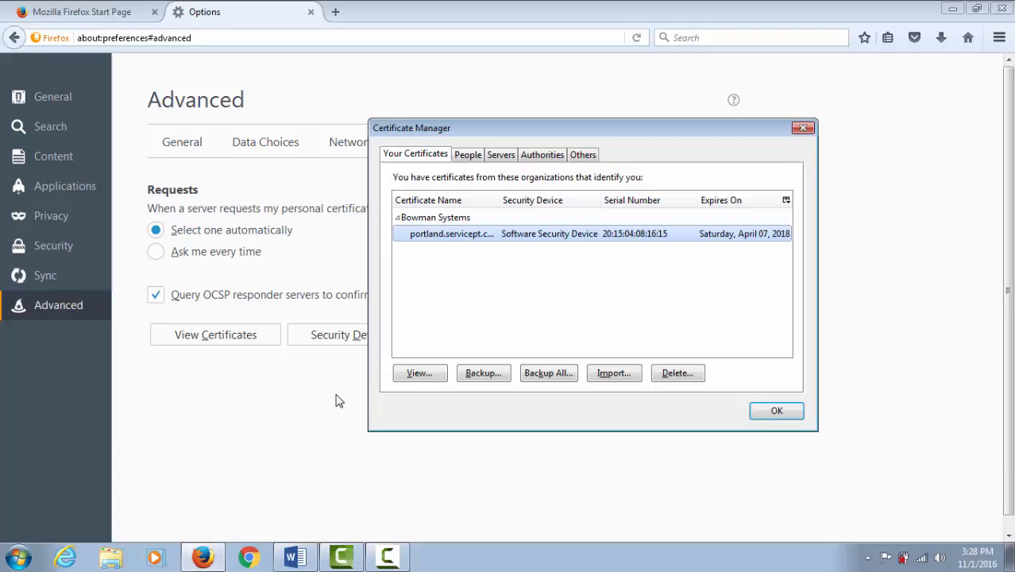
mouse_move(502, 240)
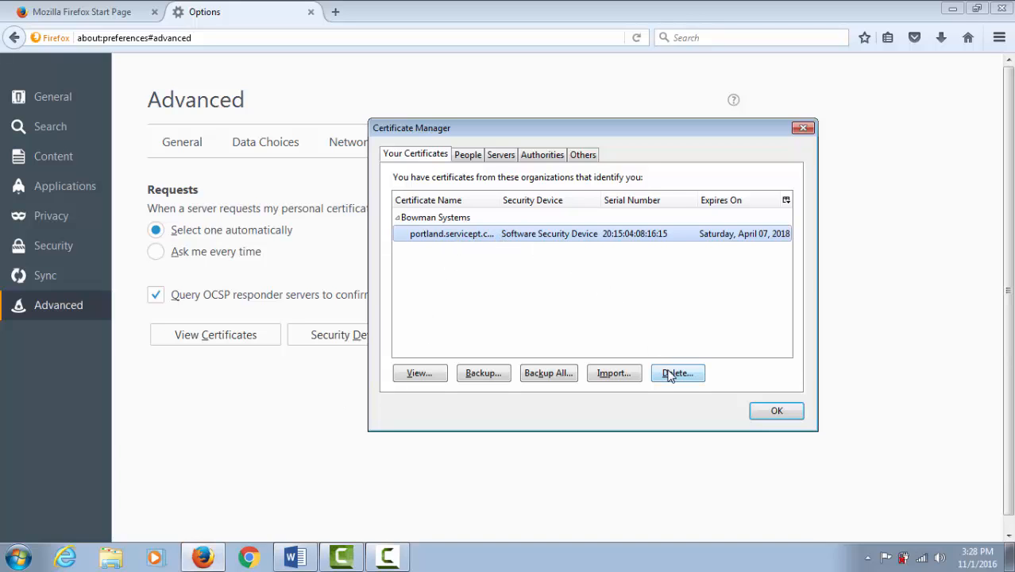
mouse_move(667, 251)
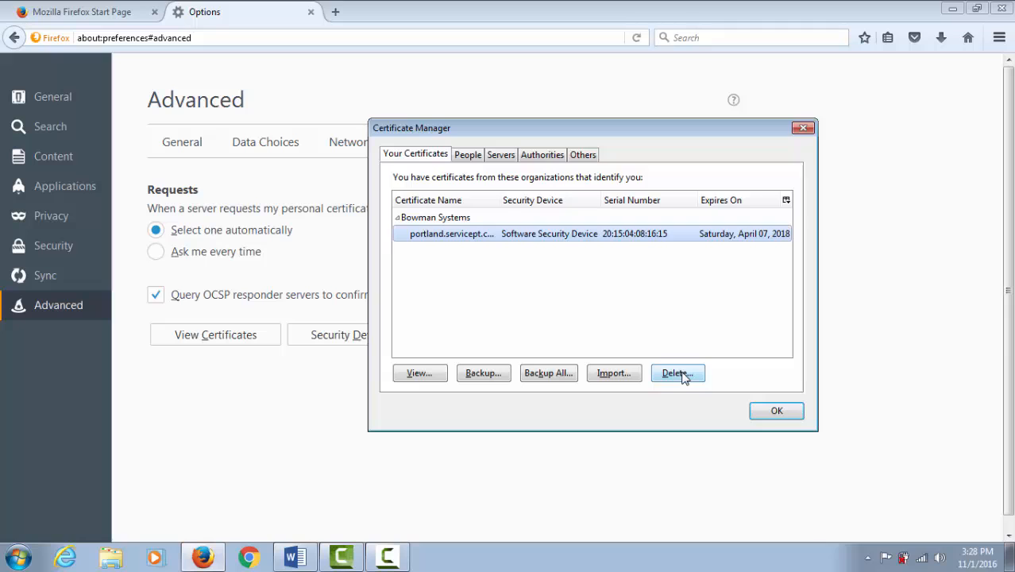
- Delete the Bowman Systems portland.servicept.com certificate from Firefox, leaving Your Certificates empty
click(677, 373)
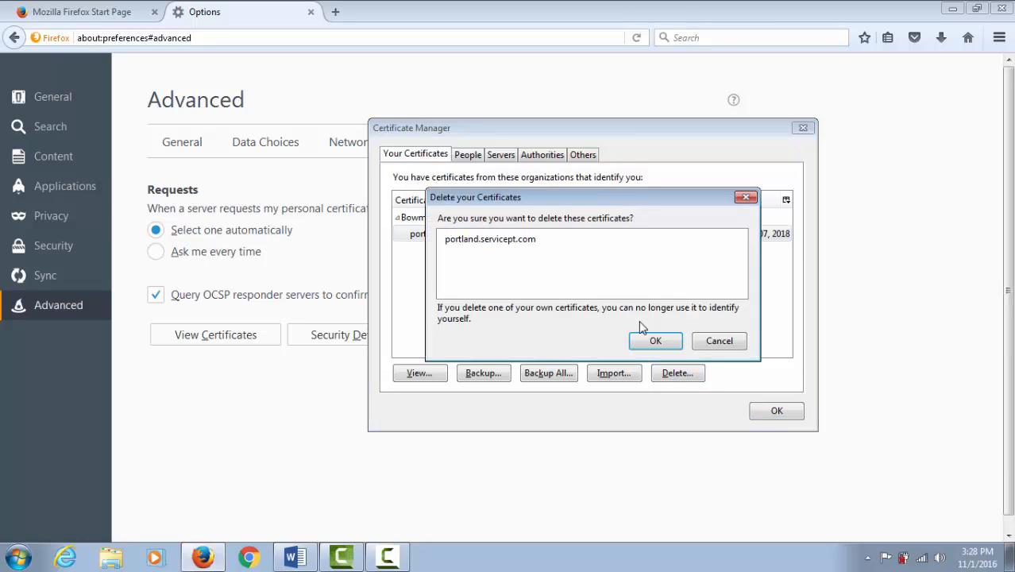
click(654, 339)
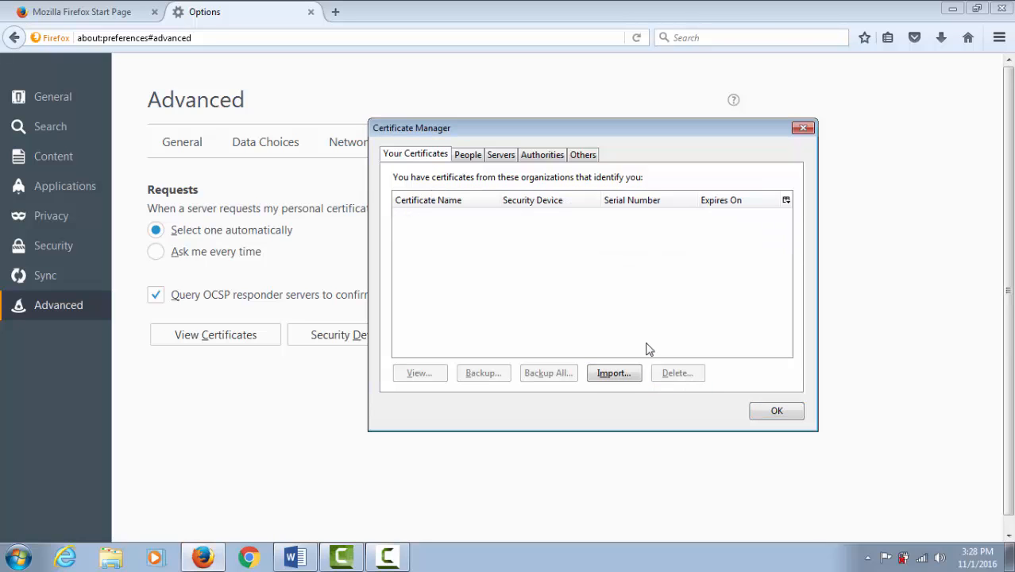
mouse_move(765, 413)
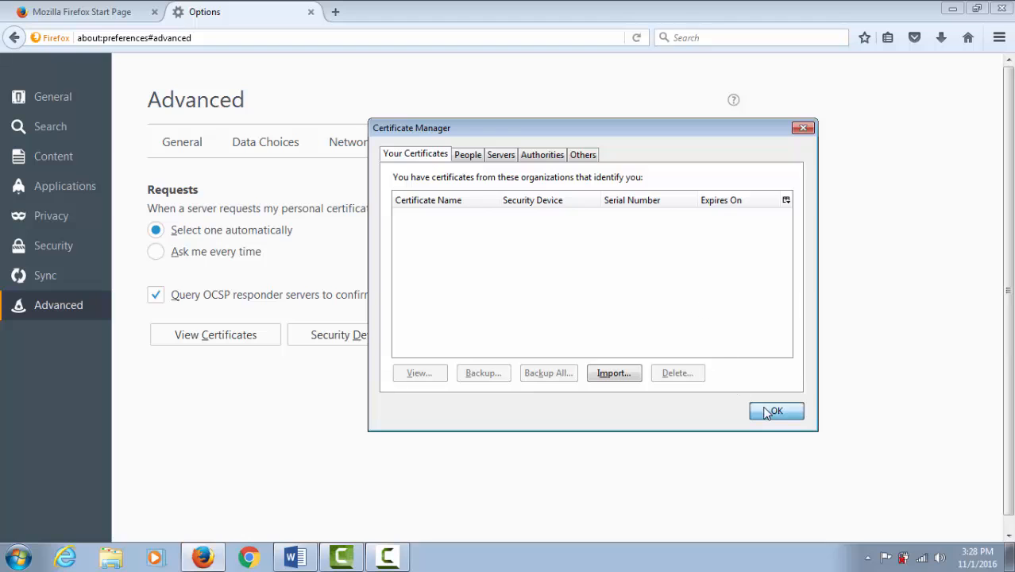